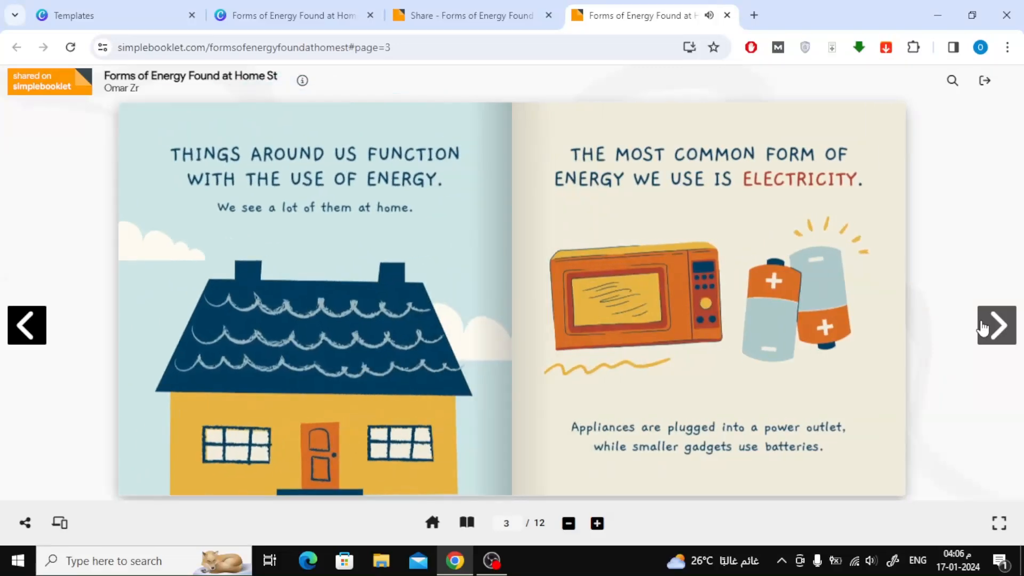
Flip the energy booklet forward two spreads, from the house and electricity spread to the kitchen spread.
{"action": "left_click", "coordinate": [995, 325]}
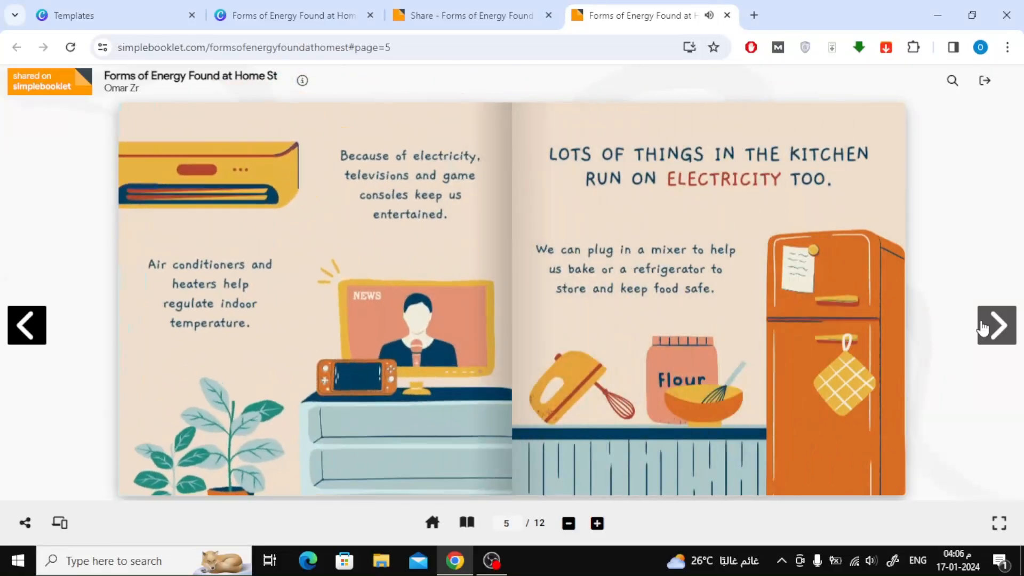
{"action": "left_click", "coordinate": [994, 325]}
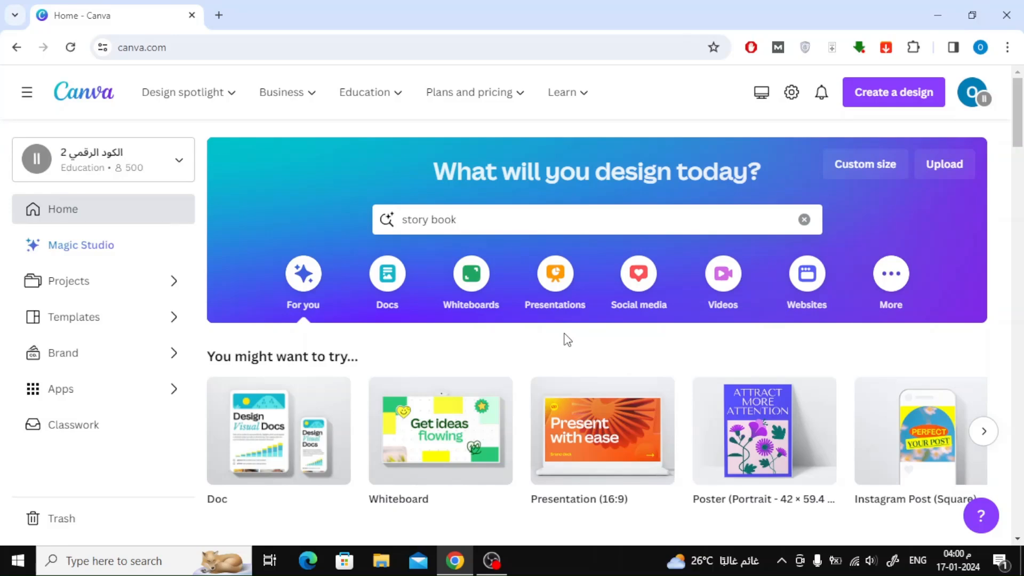
{"action": "mouse_move", "coordinate": [555, 272]}
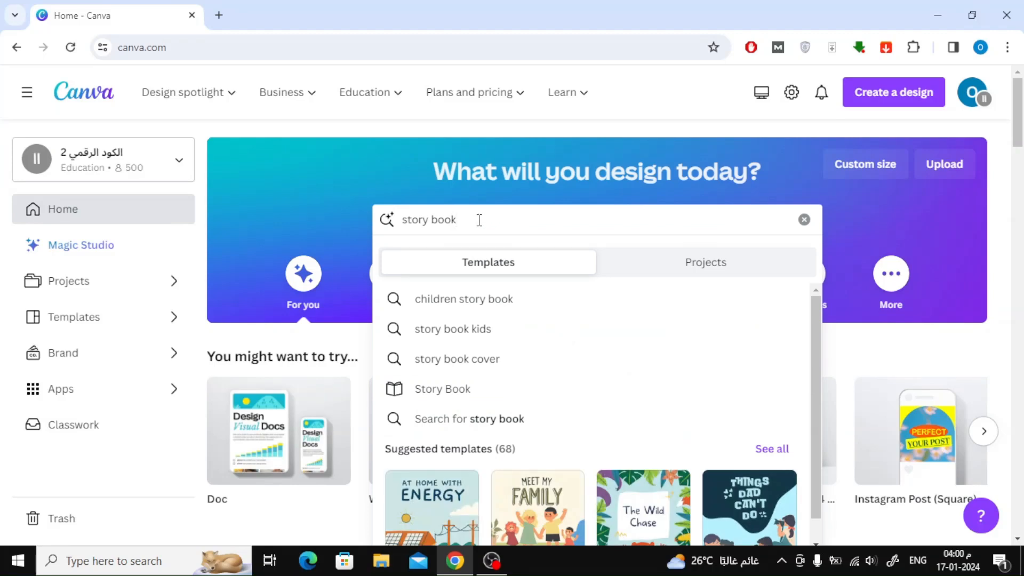
Run the 'story book' template search and scroll the 68 results down to 'At Home with Energy'.
{"action": "key", "text": "Return"}
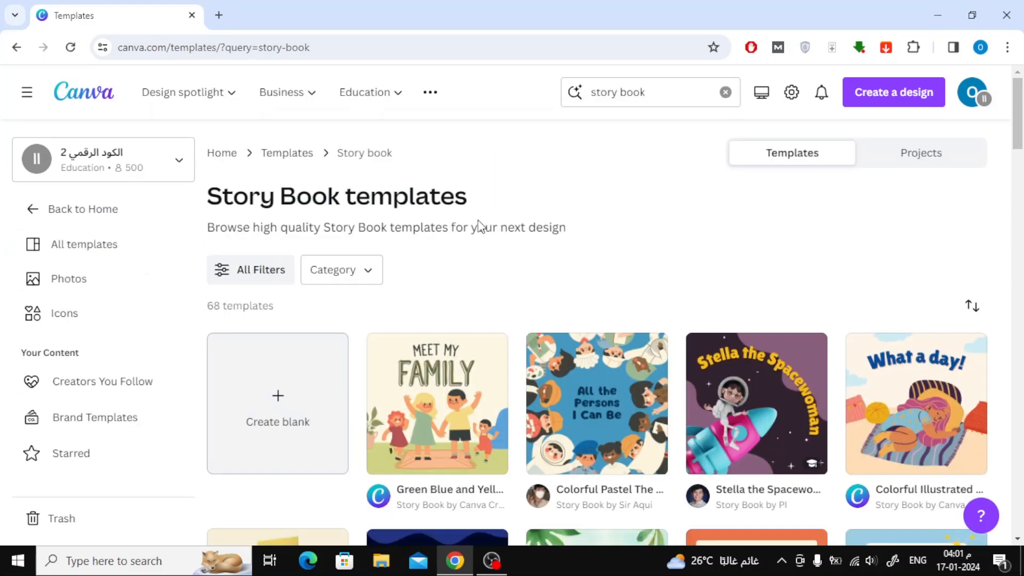
{"action": "scroll", "scroll_direction": "down", "scroll_amount": 3}
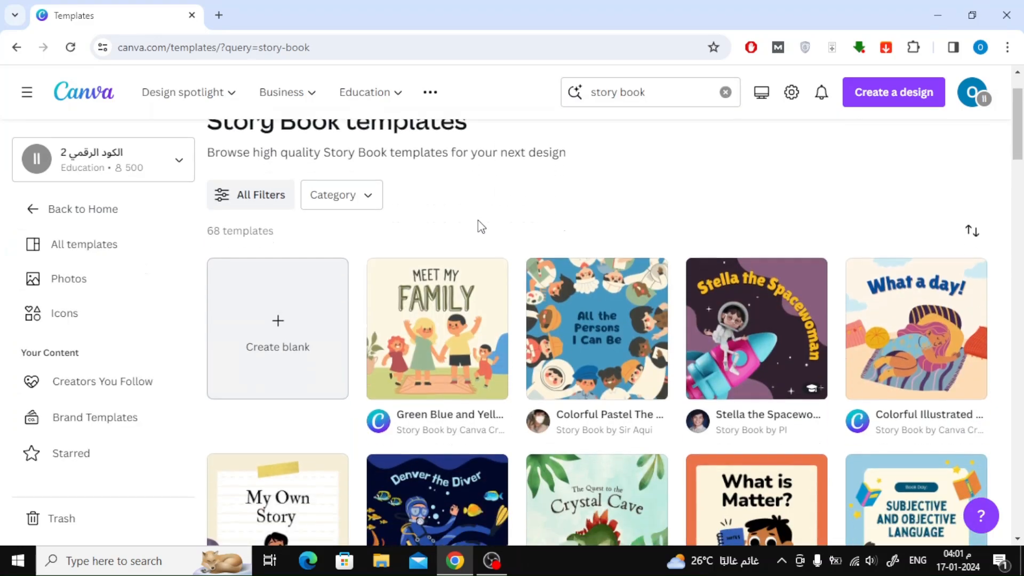
{"action": "mouse_move", "coordinate": [952, 234]}
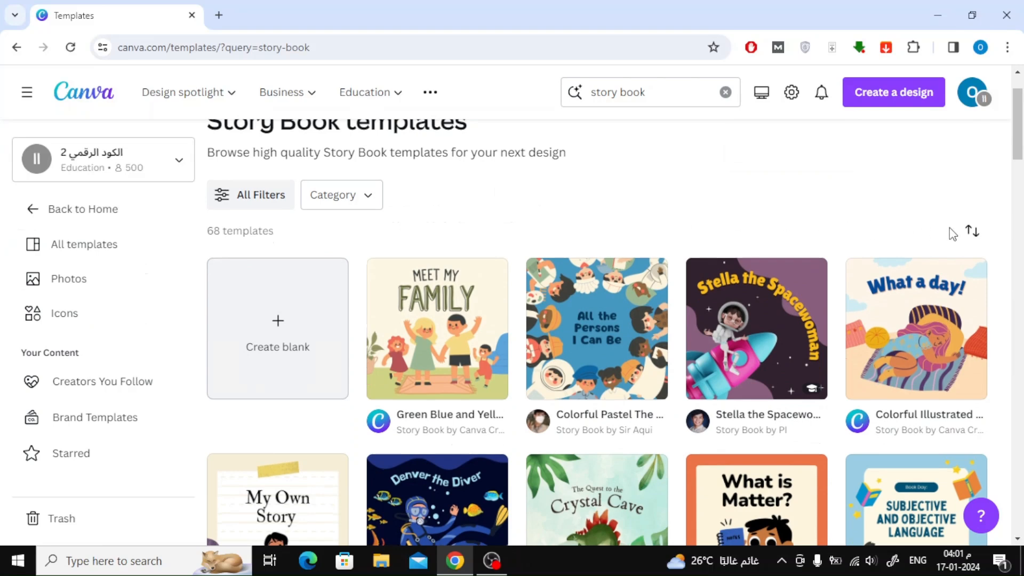
{"action": "scroll", "scroll_direction": "down", "scroll_amount": 3}
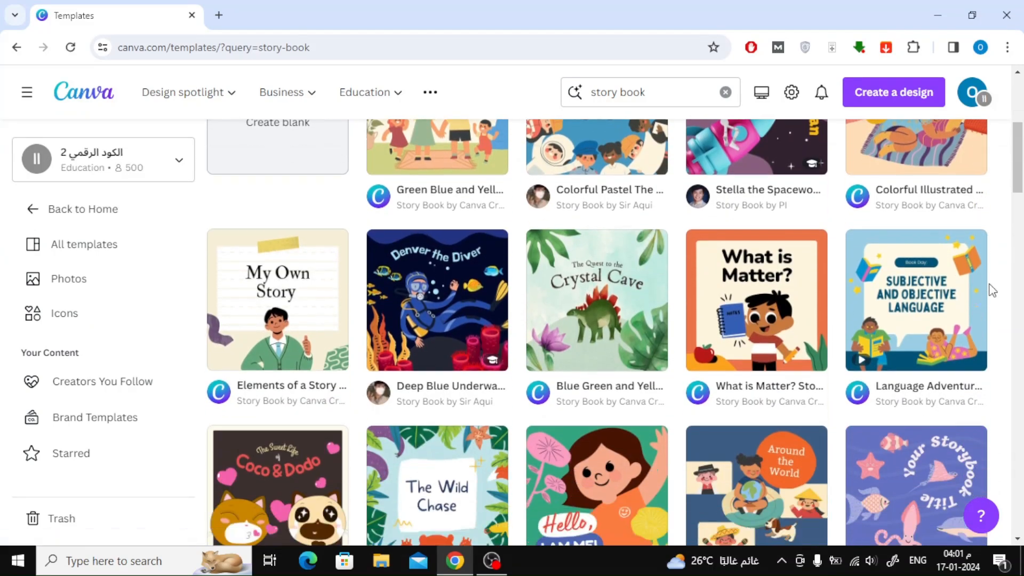
{"action": "scroll", "scroll_direction": "down", "scroll_amount": 3}
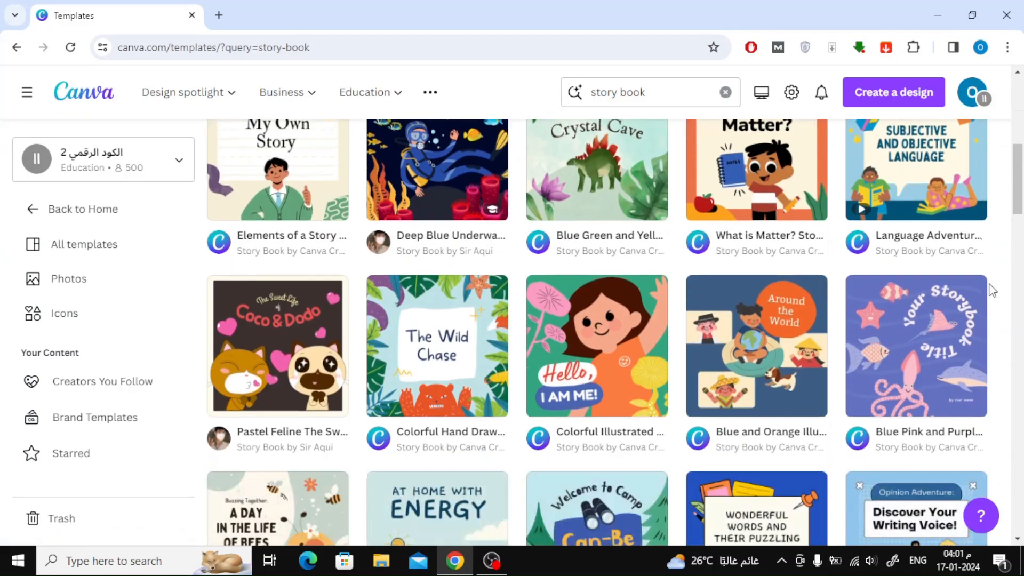
{"action": "scroll", "scroll_direction": "down", "scroll_amount": 3}
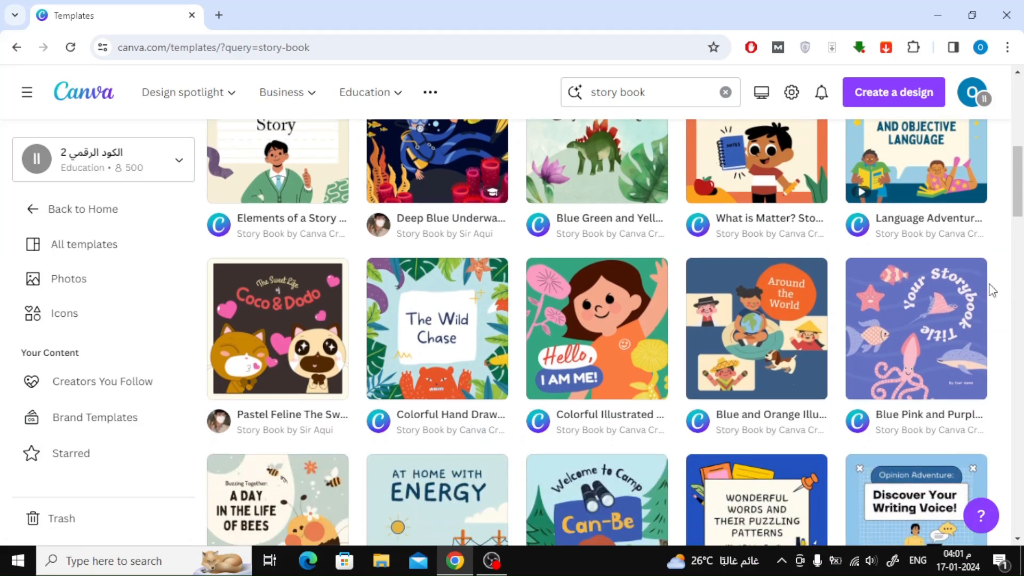
{"action": "scroll", "scroll_direction": "down", "scroll_amount": 3}
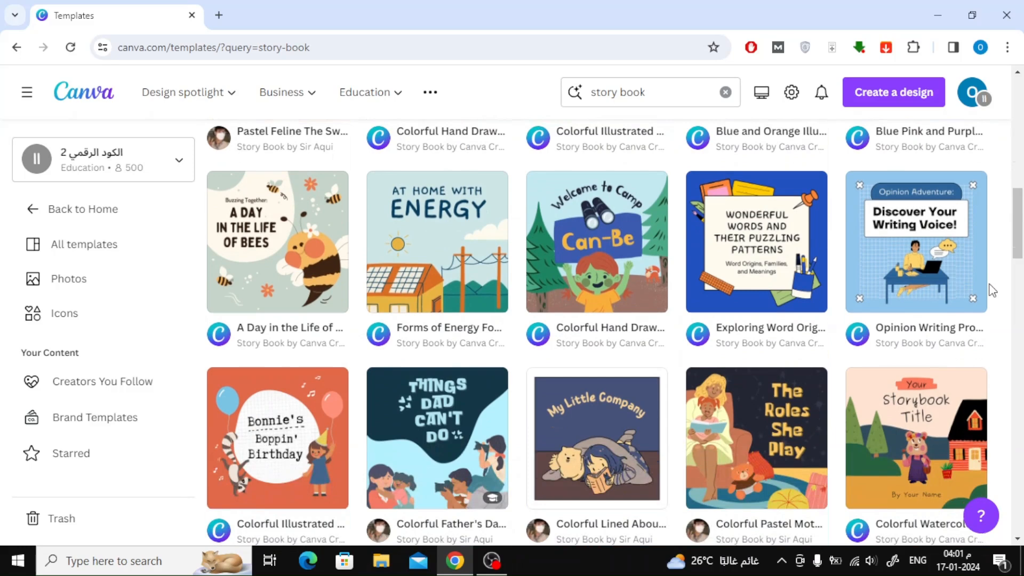
{"action": "mouse_move", "coordinate": [526, 266]}
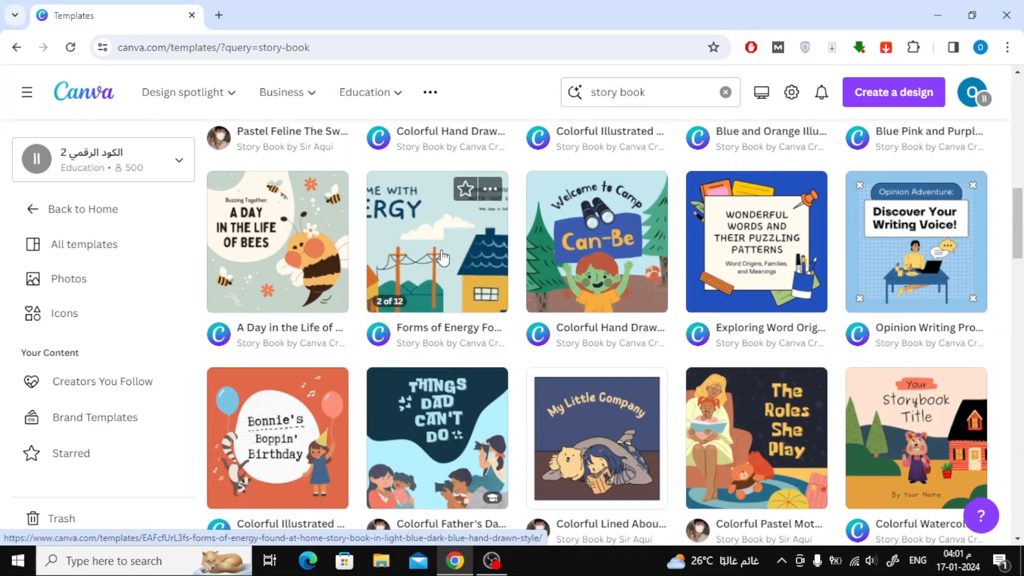
Start a new 12-page design from the 'Forms of Energy Found at Home' storybook template.
{"action": "left_click", "coordinate": [436, 242]}
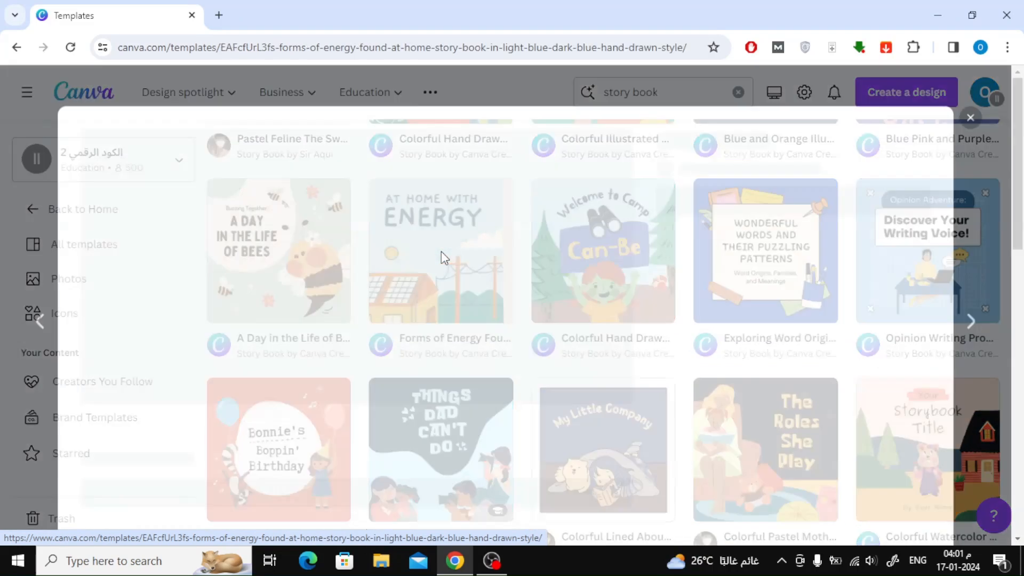
{"action": "left_click", "coordinate": [440, 251]}
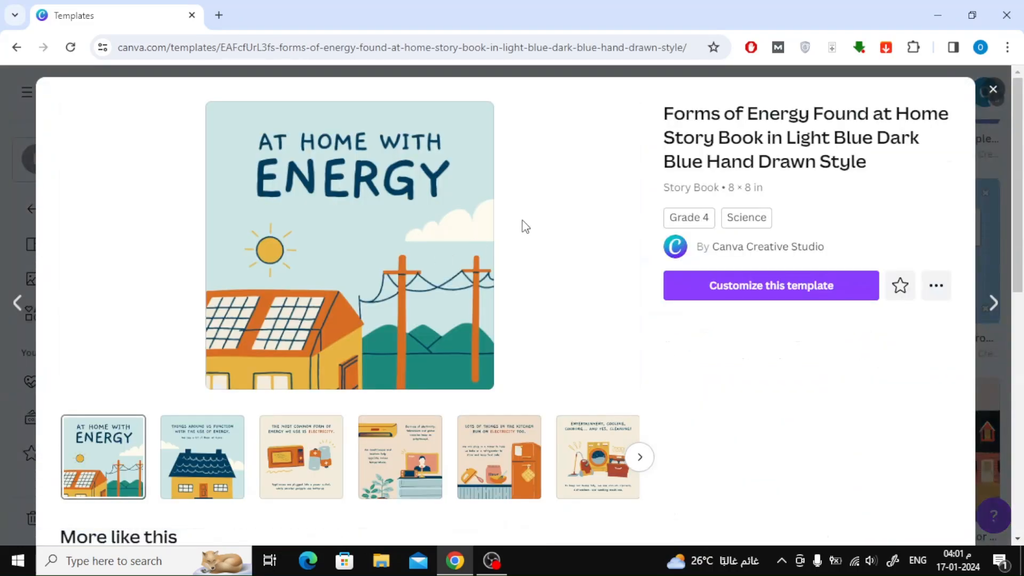
{"action": "mouse_move", "coordinate": [671, 278]}
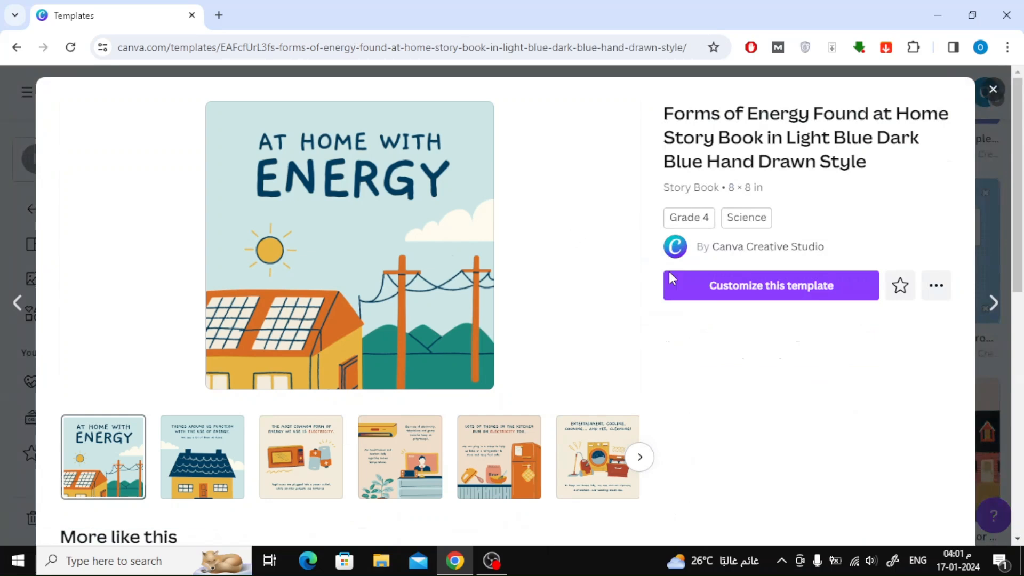
{"action": "left_click", "coordinate": [770, 286]}
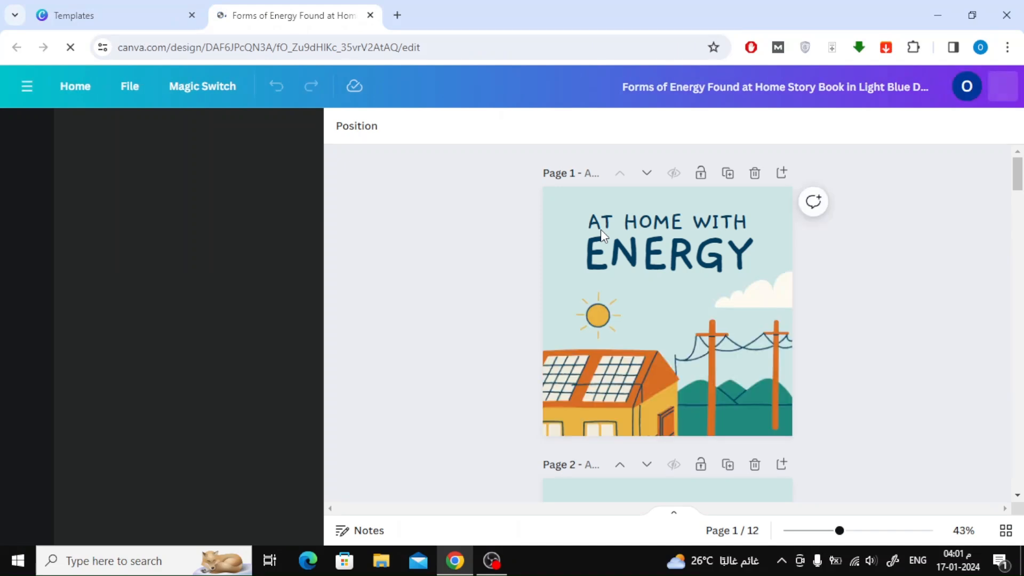
{"action": "left_click", "coordinate": [27, 130]}
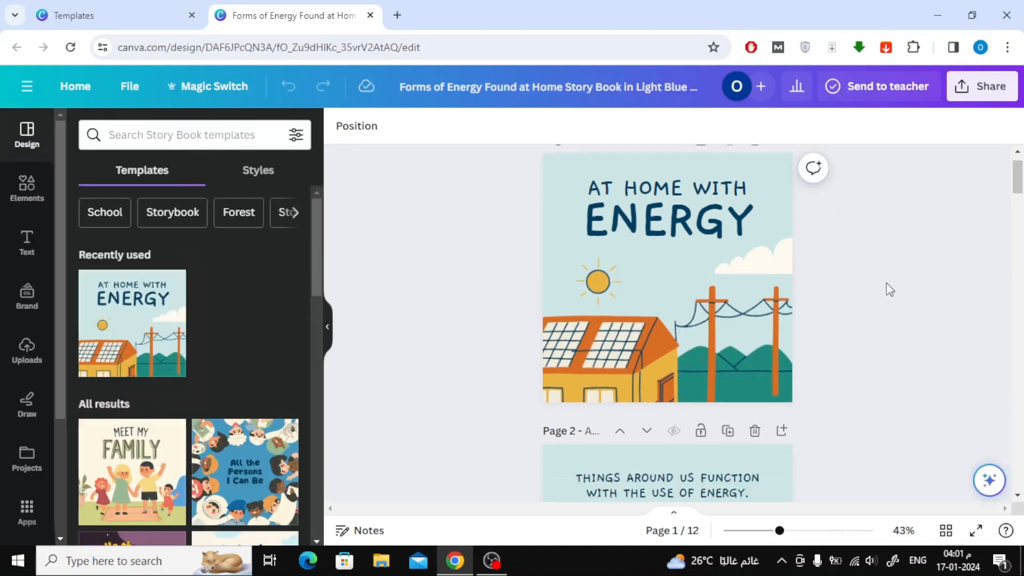
{"action": "scroll", "scroll_direction": "down", "scroll_amount": 3}
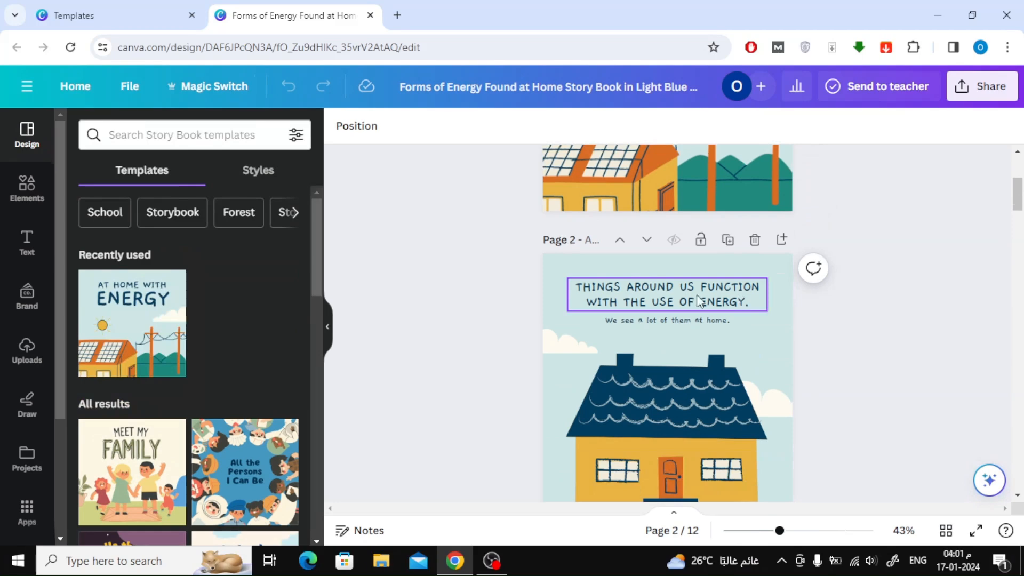
{"action": "scroll", "scroll_direction": "down", "scroll_amount": 3}
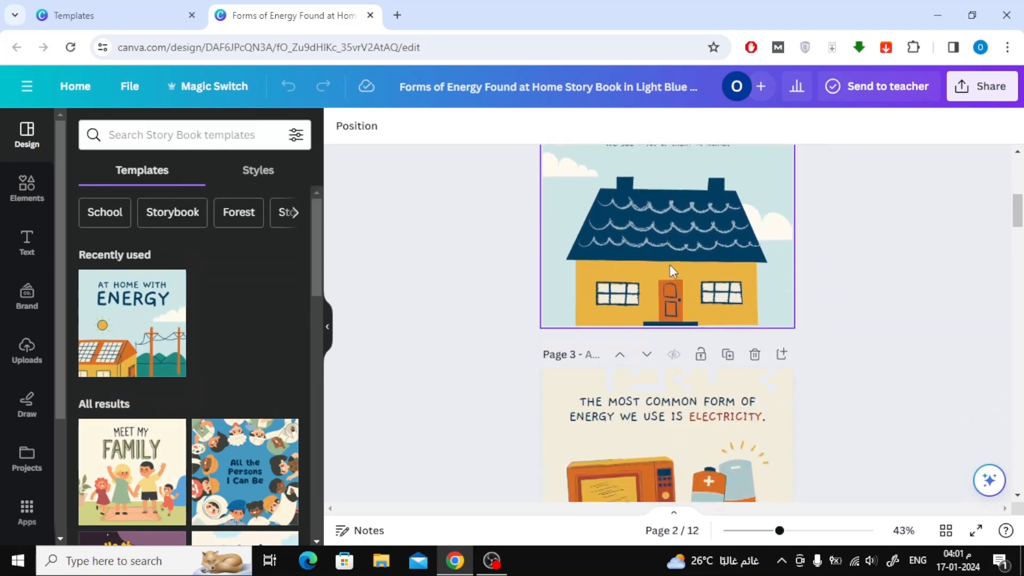
{"action": "scroll", "scroll_direction": "down", "scroll_amount": 3}
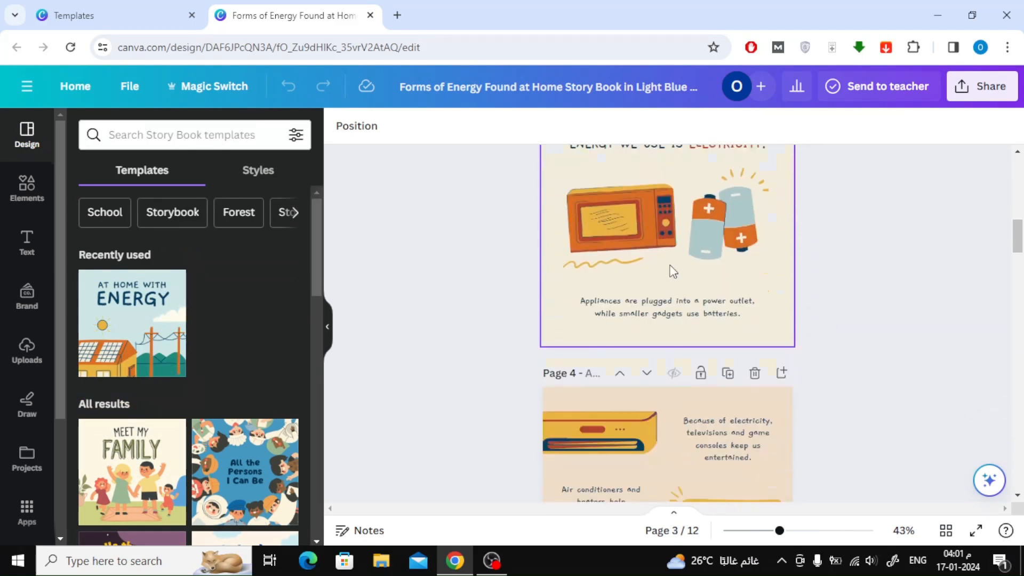
{"action": "scroll", "scroll_direction": "down", "scroll_amount": 3}
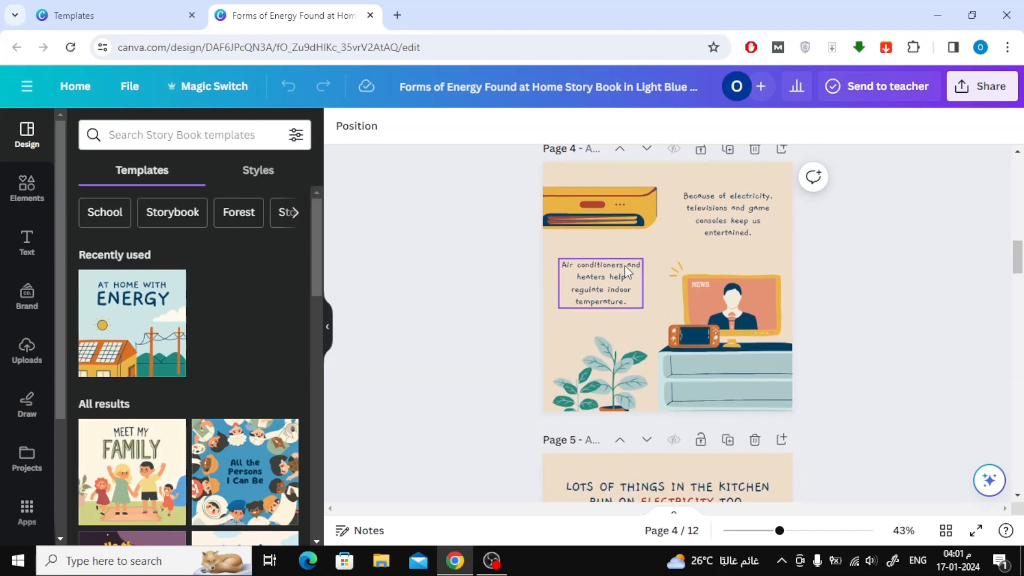
{"action": "scroll", "scroll_direction": "down", "scroll_amount": 3}
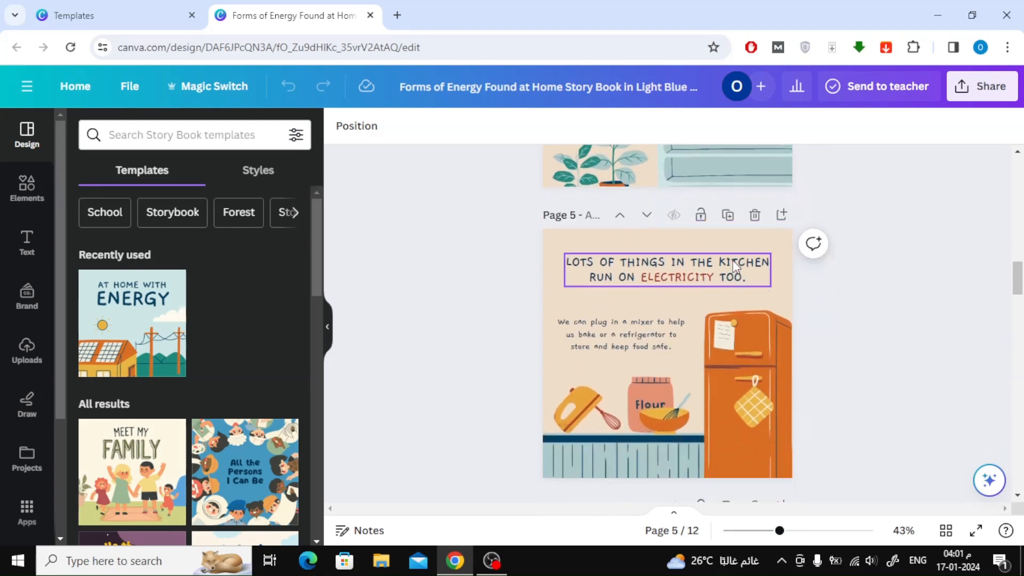
{"action": "scroll", "scroll_direction": "down", "scroll_amount": 3}
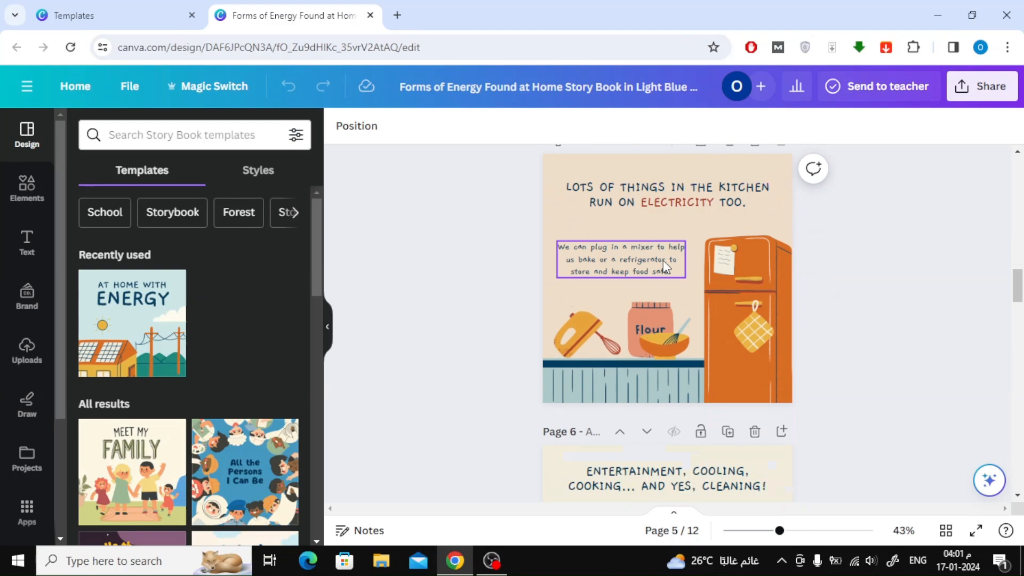
{"action": "scroll", "scroll_direction": "up", "scroll_amount": 3}
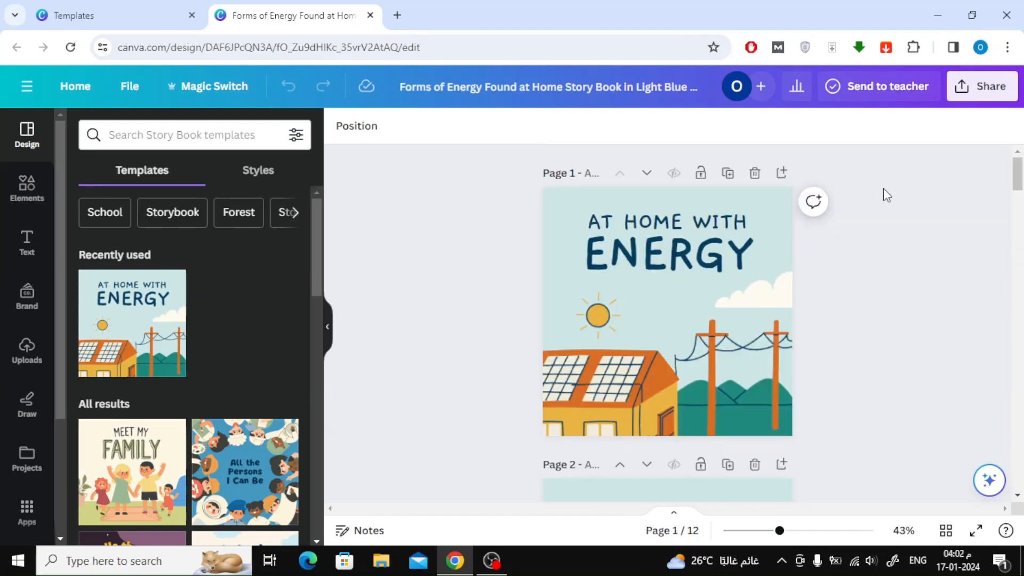
{"action": "mouse_move", "coordinate": [990, 86]}
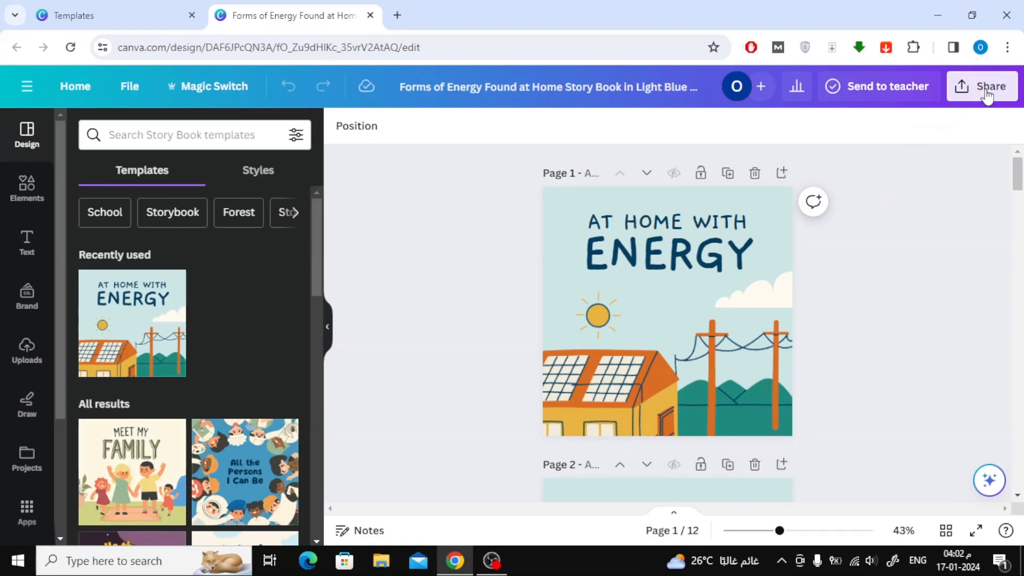
From Share, show all publishing options and choose the Simplebooklet Flip app under Design.
{"action": "left_click", "coordinate": [988, 86]}
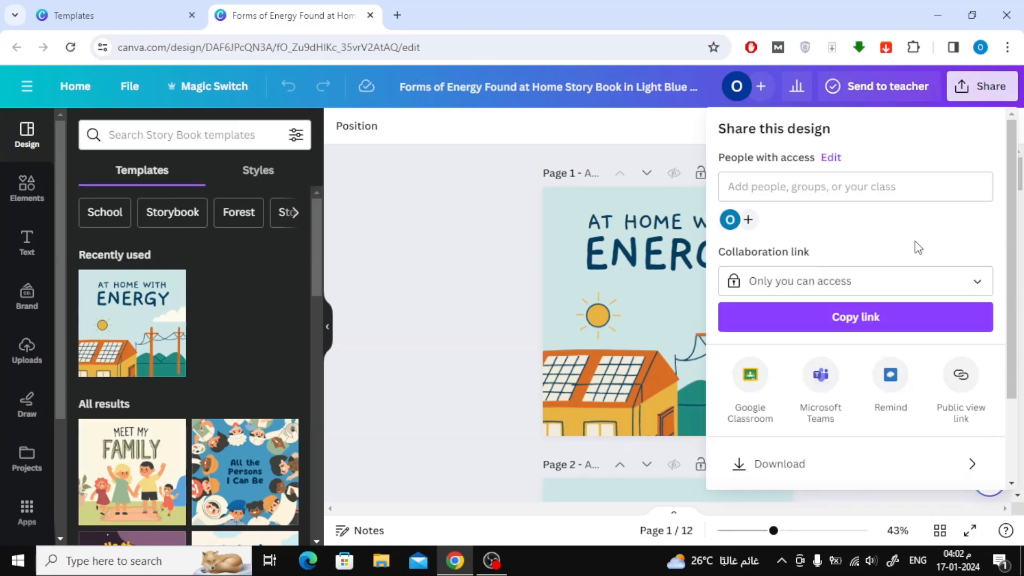
{"action": "left_click", "coordinate": [971, 464]}
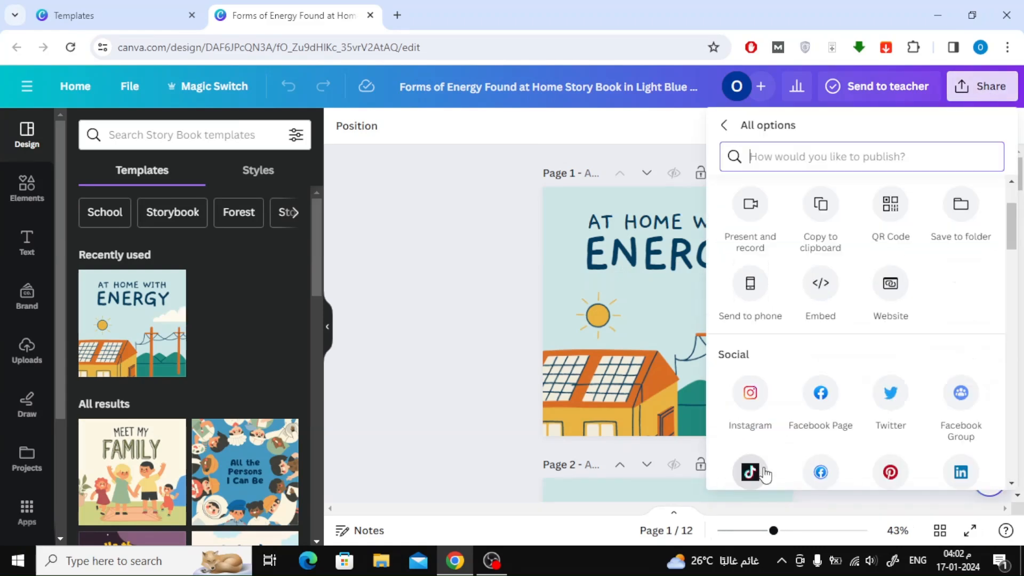
{"action": "scroll", "scroll_direction": "down", "scroll_amount": 3}
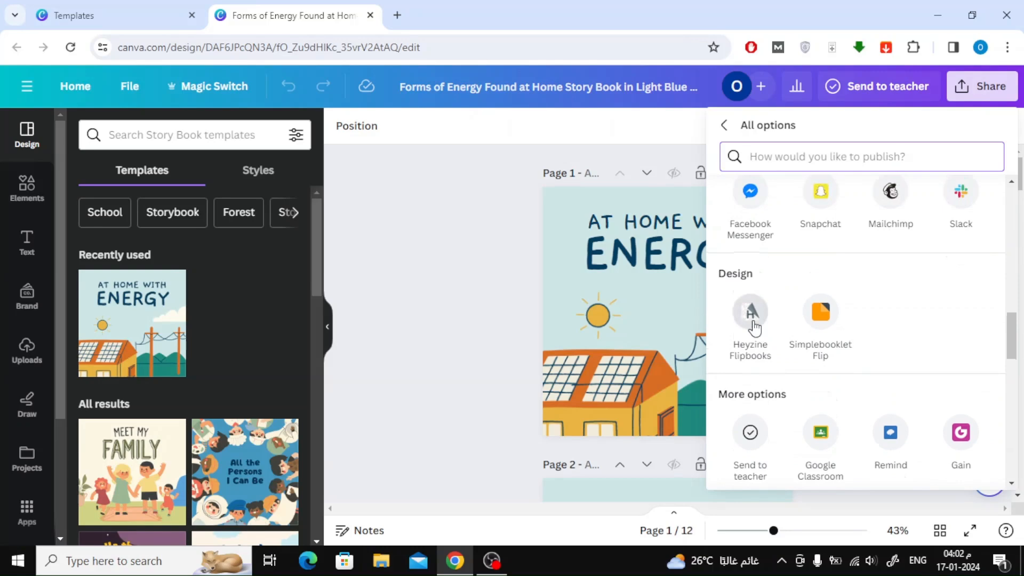
{"action": "mouse_move", "coordinate": [819, 313]}
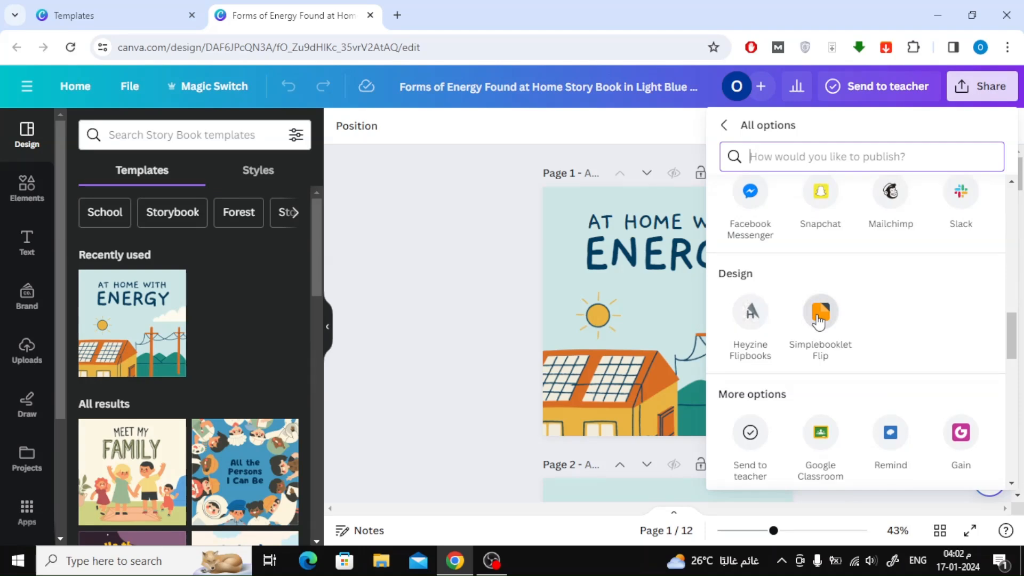
{"action": "left_click", "coordinate": [819, 314]}
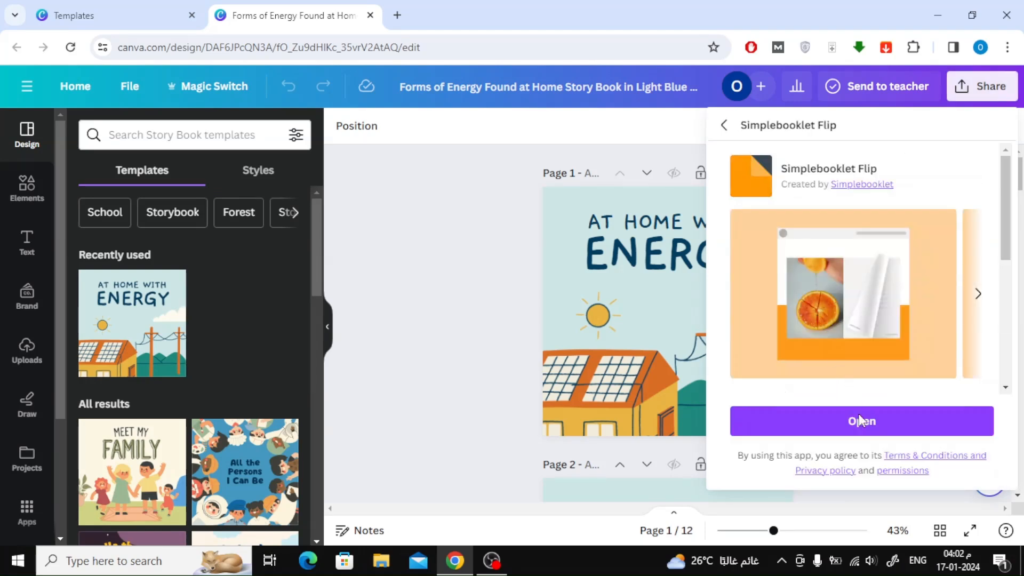
Launch Simplebooklet Flip, connect it and sign up for a Simplebooklet account.
{"action": "left_click", "coordinate": [861, 420]}
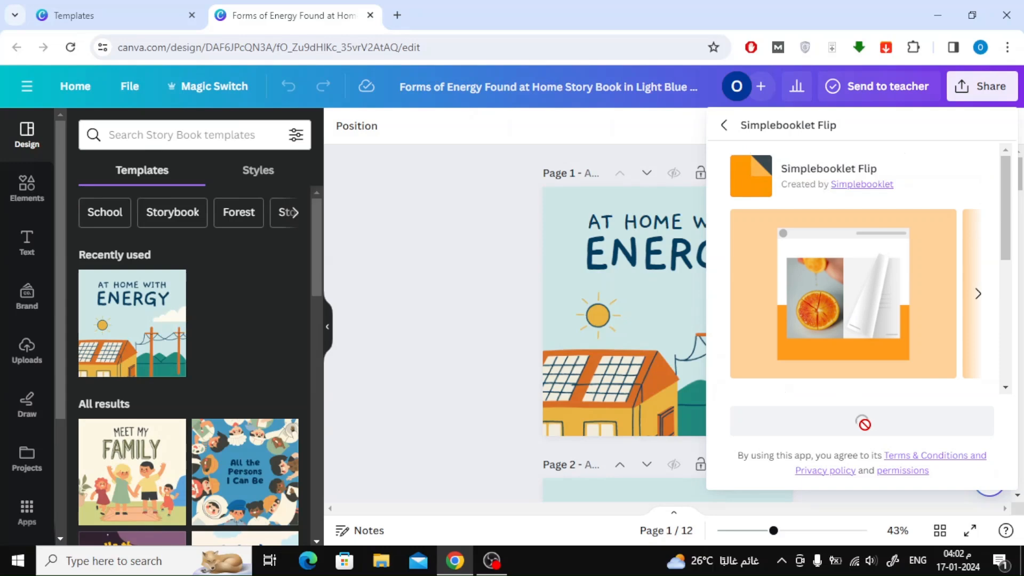
{"action": "left_click", "coordinate": [860, 420]}
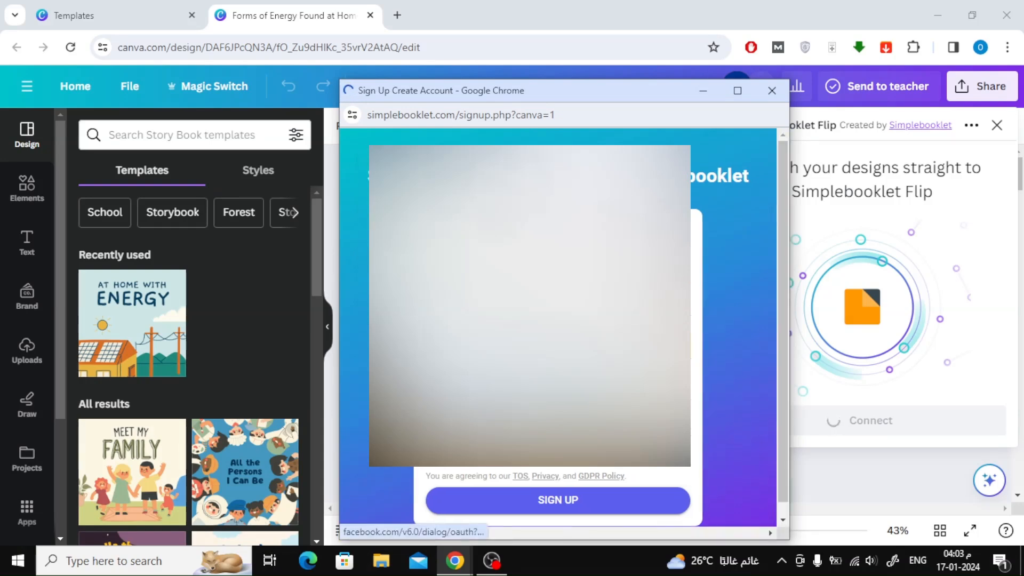
{"action": "left_click", "coordinate": [556, 499]}
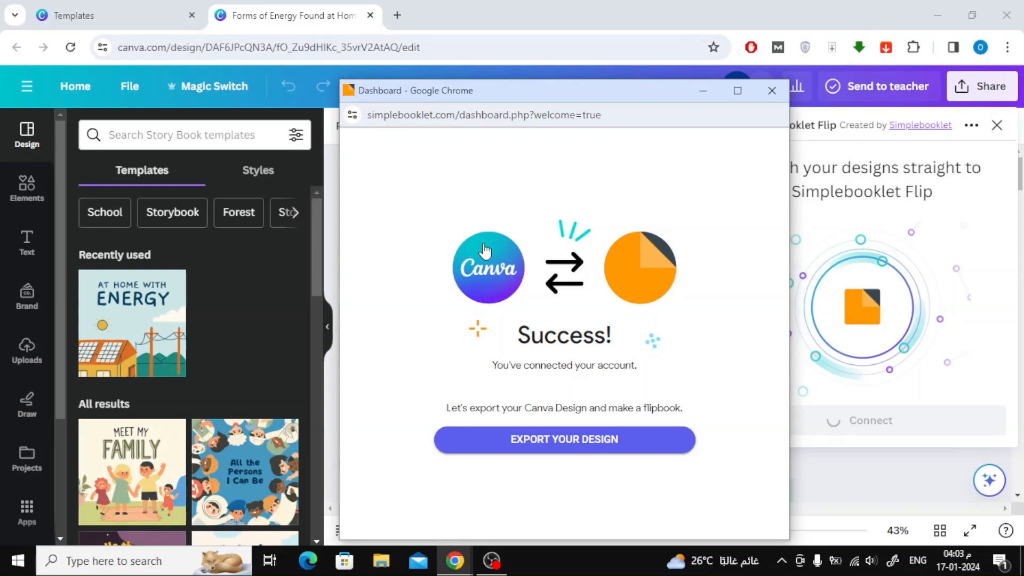
{"action": "mouse_move", "coordinate": [591, 424]}
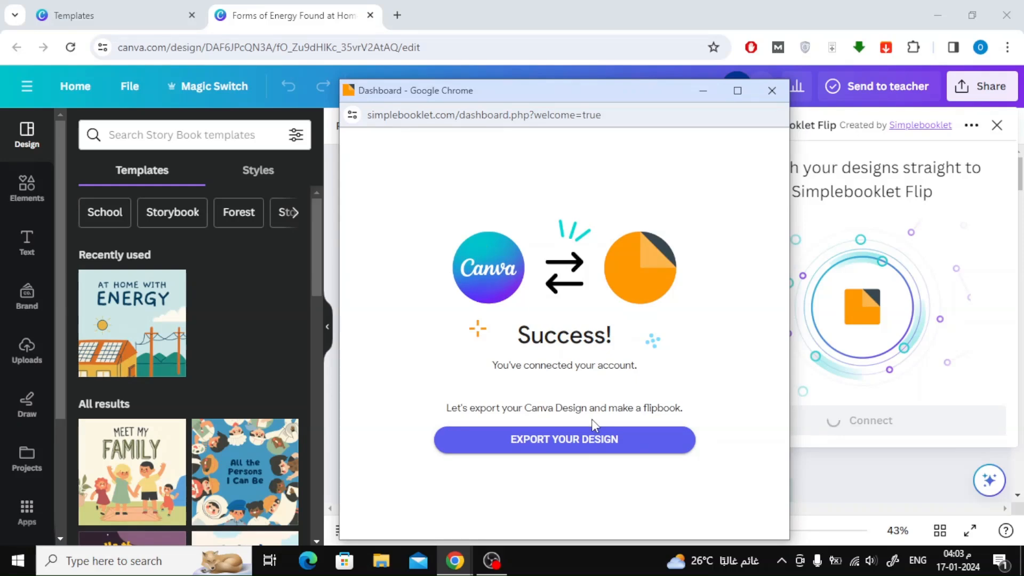
Choose Export Your Design to return to Canva's page picker with pages 1–10 selected.
{"action": "left_click", "coordinate": [563, 438]}
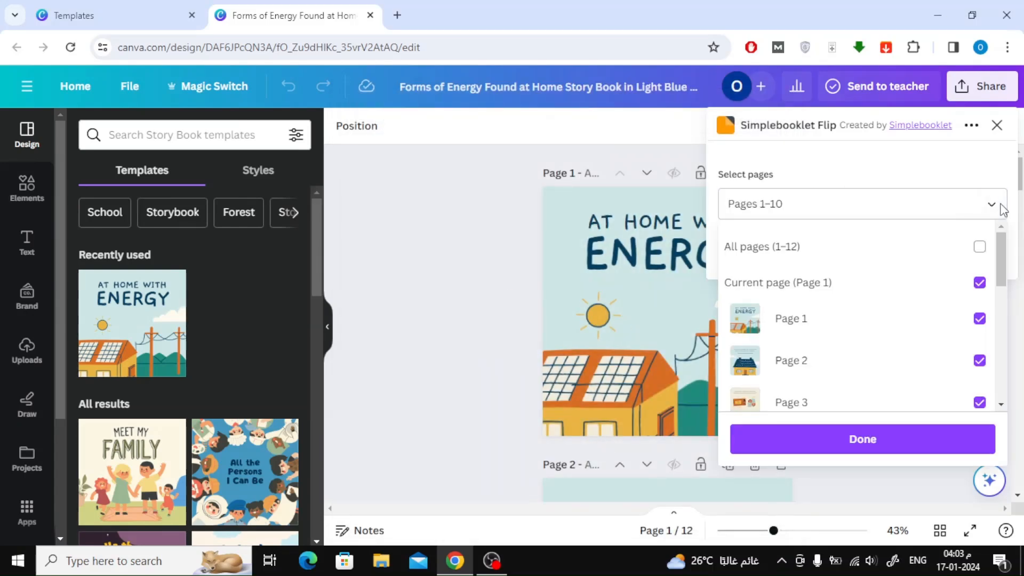
Select All pages (12) and save them to Simplebooklet Flip.
{"action": "left_click", "coordinate": [979, 246]}
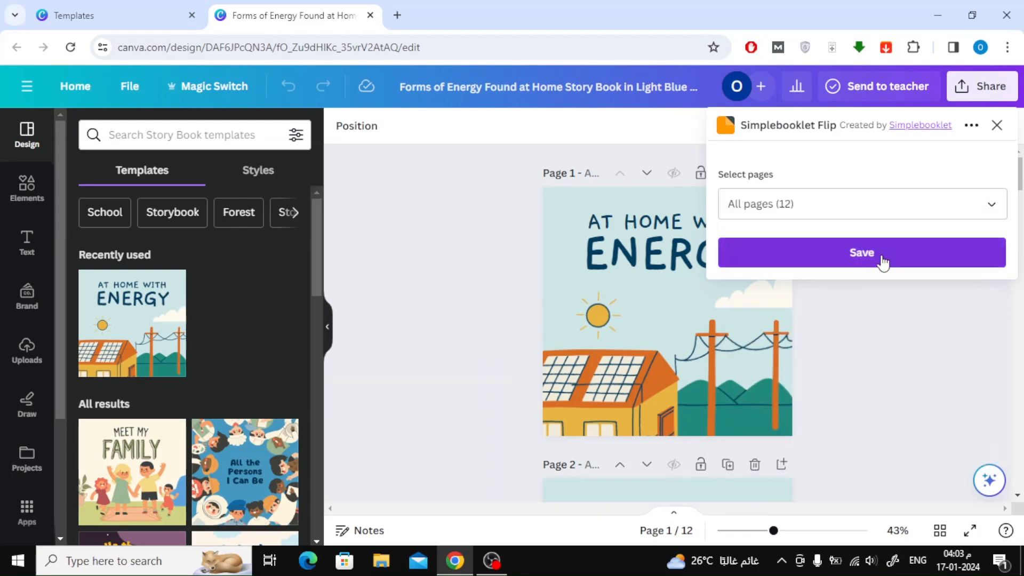
{"action": "left_click", "coordinate": [860, 253]}
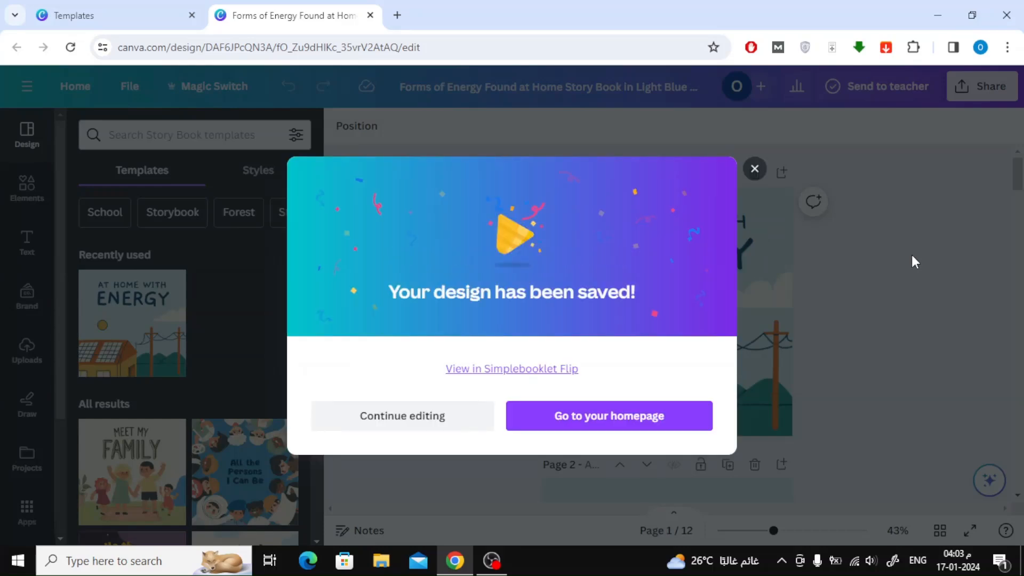
View the saved design in Simplebooklet and convert it, keeping Page Spread and Page Curl, then dismiss the tour.
{"action": "left_click", "coordinate": [510, 368]}
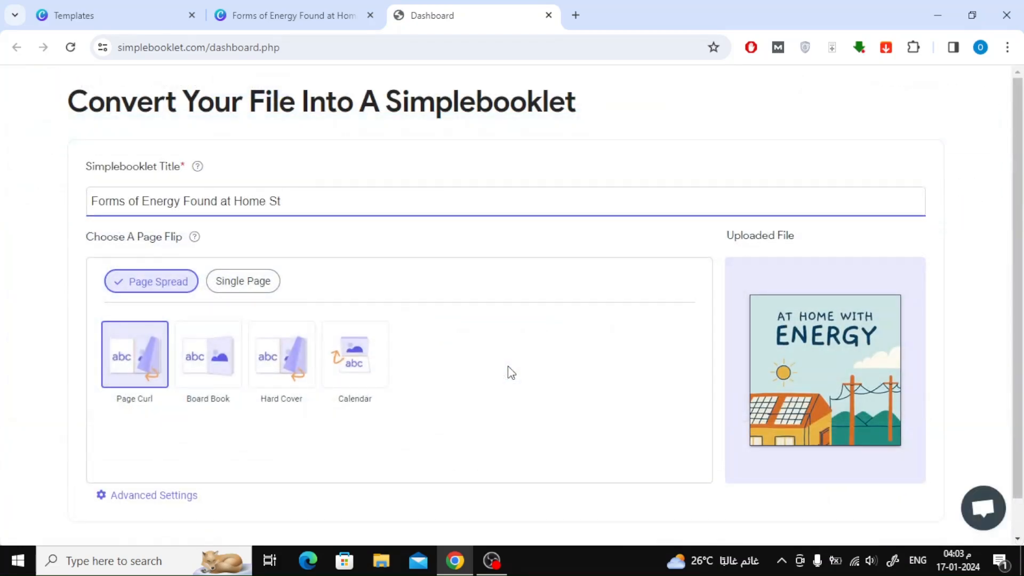
{"action": "mouse_move", "coordinate": [185, 373]}
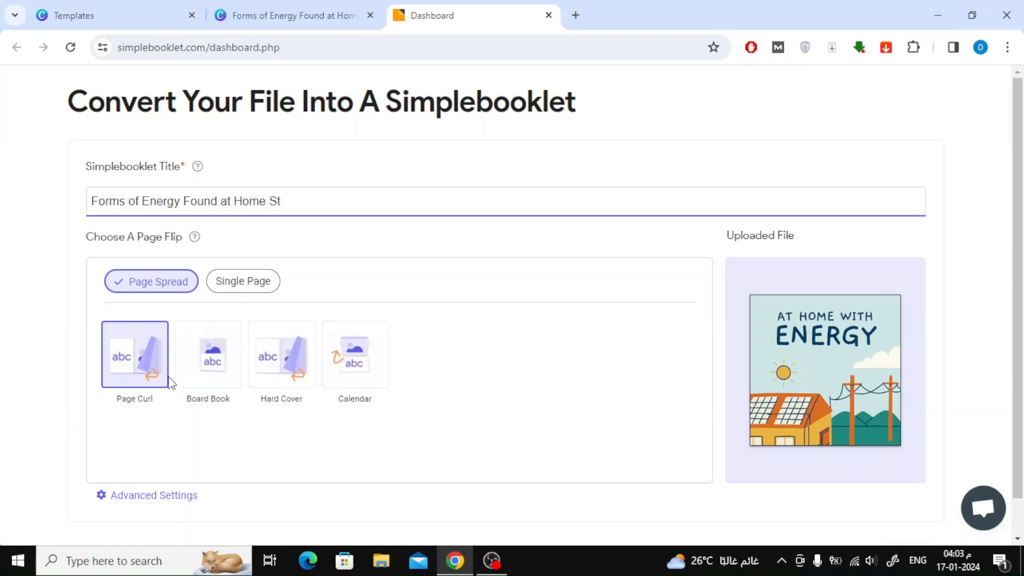
{"action": "scroll", "scroll_direction": "down", "scroll_amount": 3}
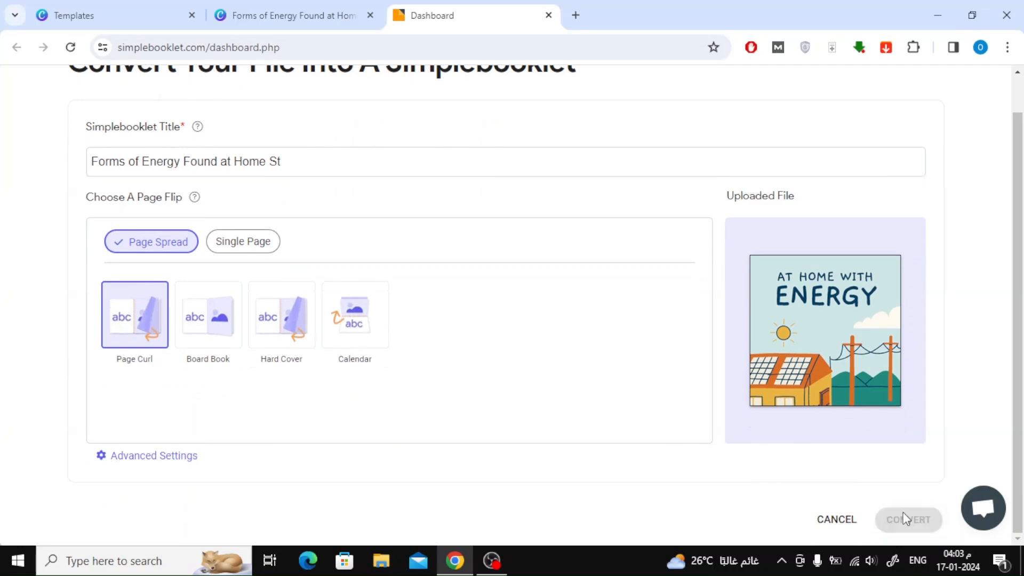
{"action": "left_click", "coordinate": [906, 520]}
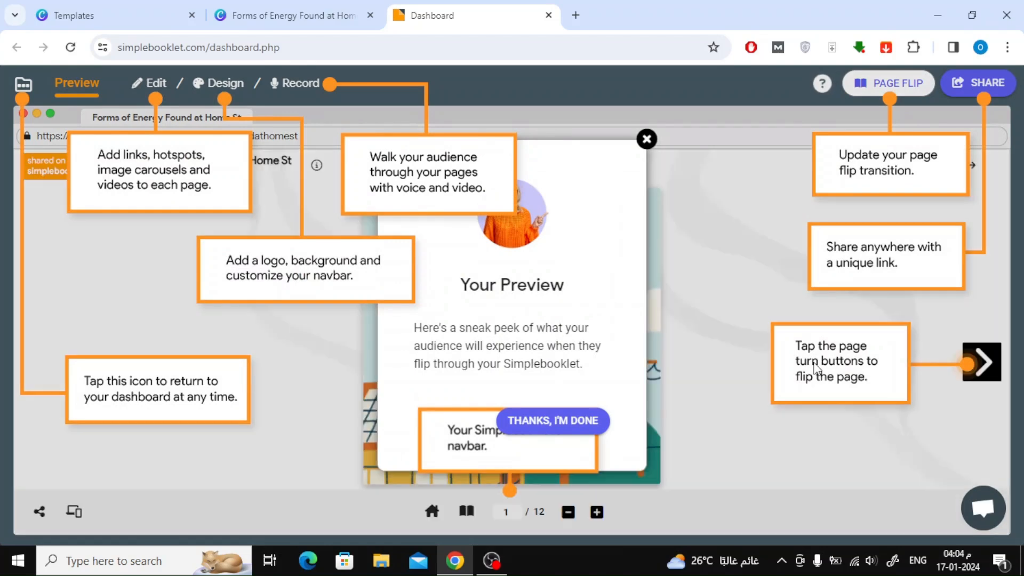
{"action": "mouse_move", "coordinate": [774, 384]}
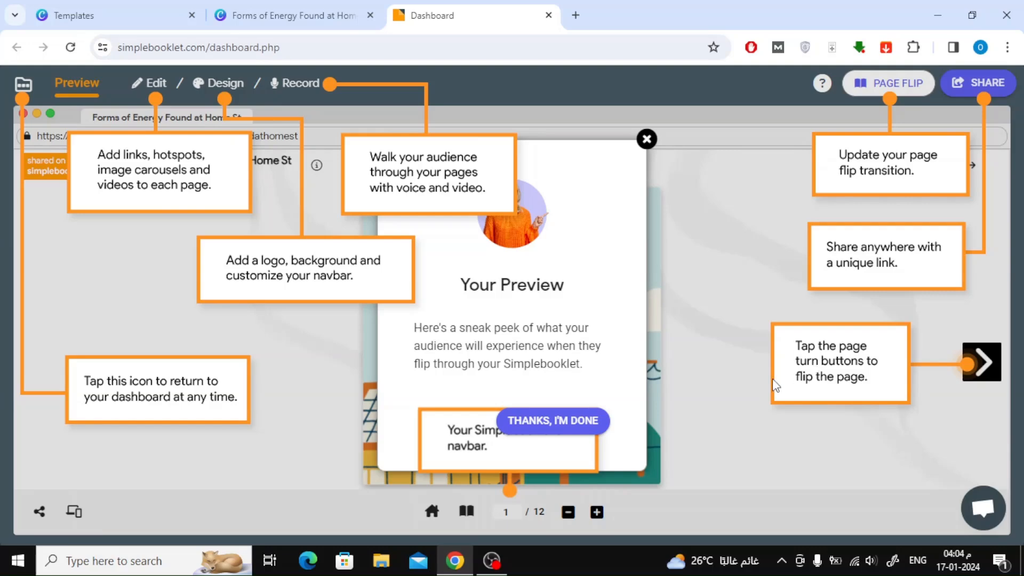
{"action": "left_click", "coordinate": [551, 420]}
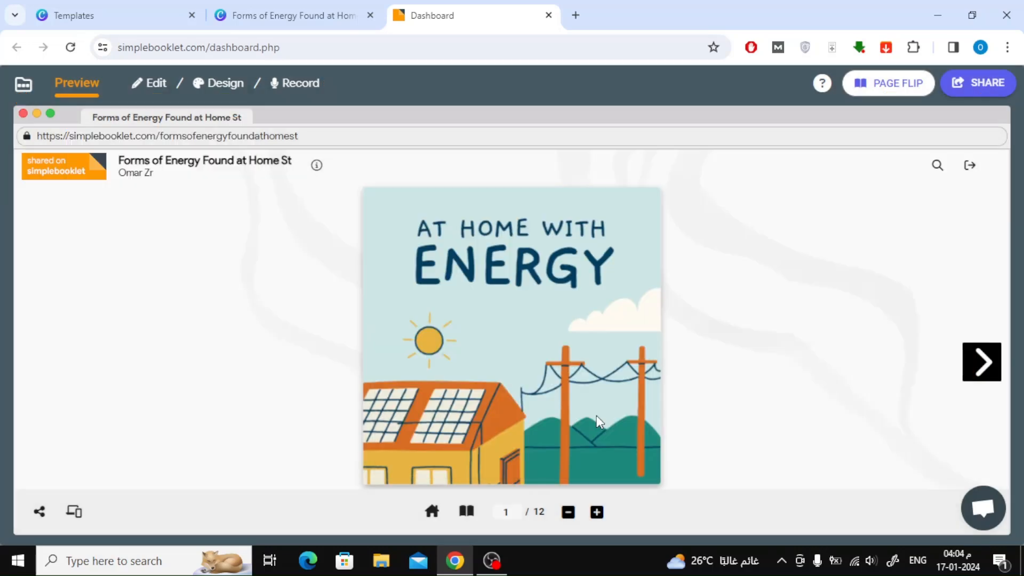
{"action": "mouse_move", "coordinate": [993, 375]}
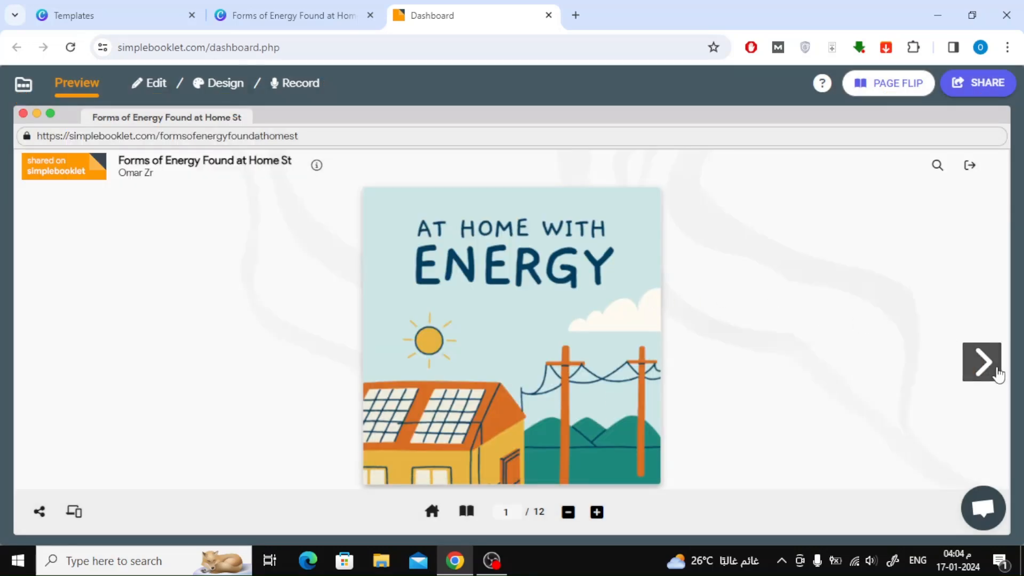
Flip the preview through to its final page, then go to the booklet's Share page.
{"action": "left_click", "coordinate": [981, 362]}
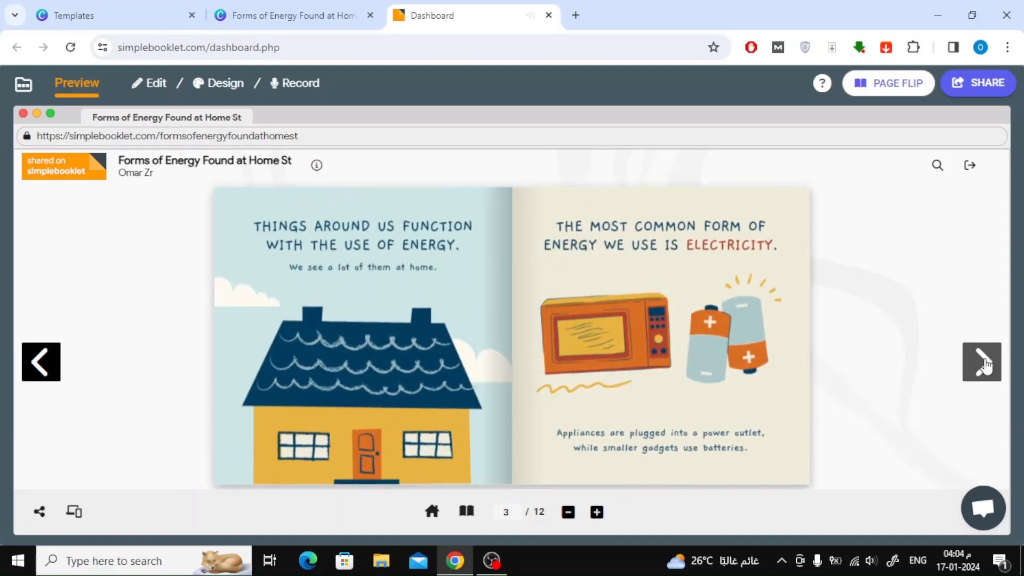
{"action": "left_click", "coordinate": [981, 361]}
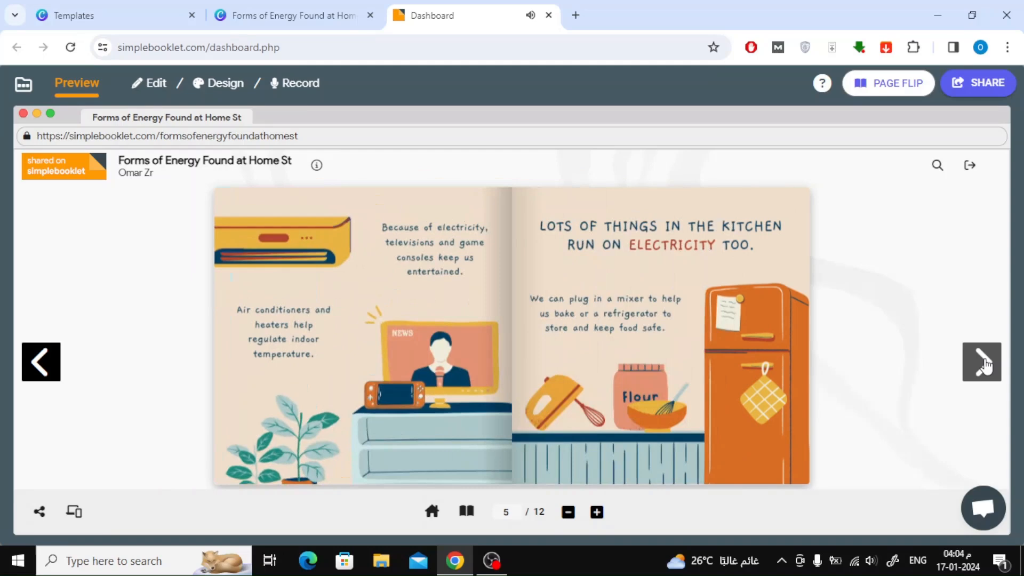
{"action": "left_click", "coordinate": [981, 361]}
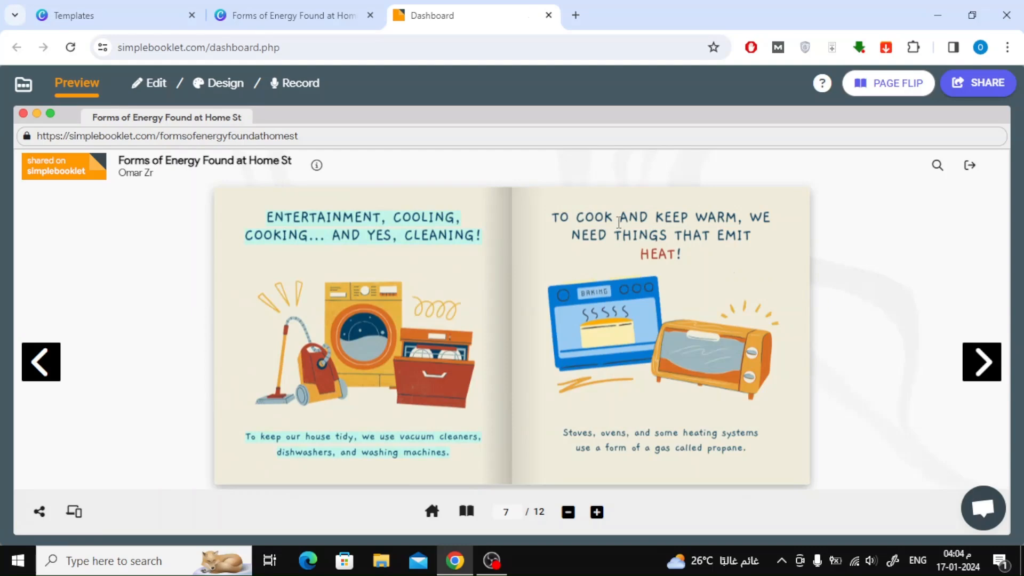
{"action": "mouse_move", "coordinate": [751, 310]}
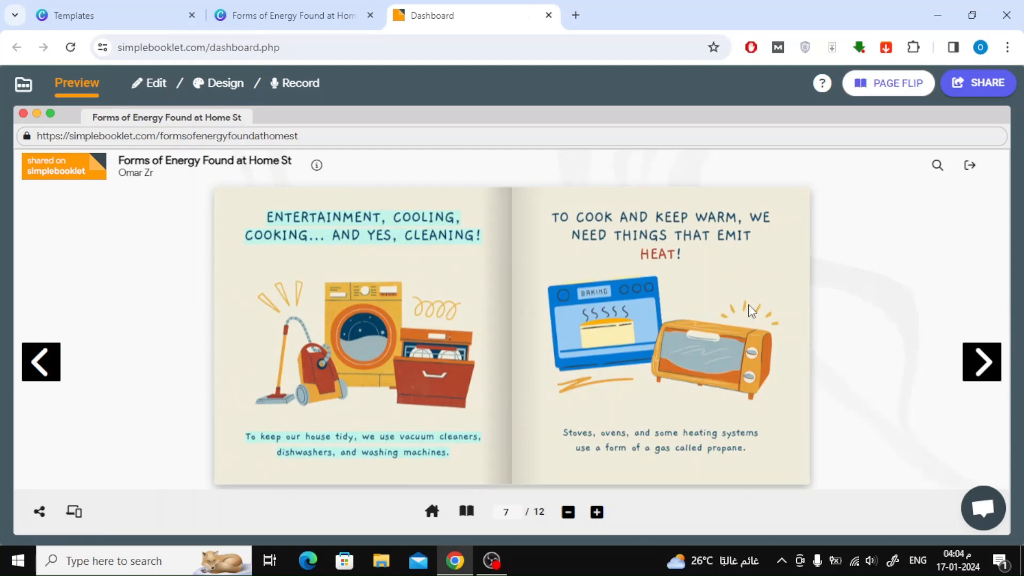
{"action": "left_click", "coordinate": [981, 362]}
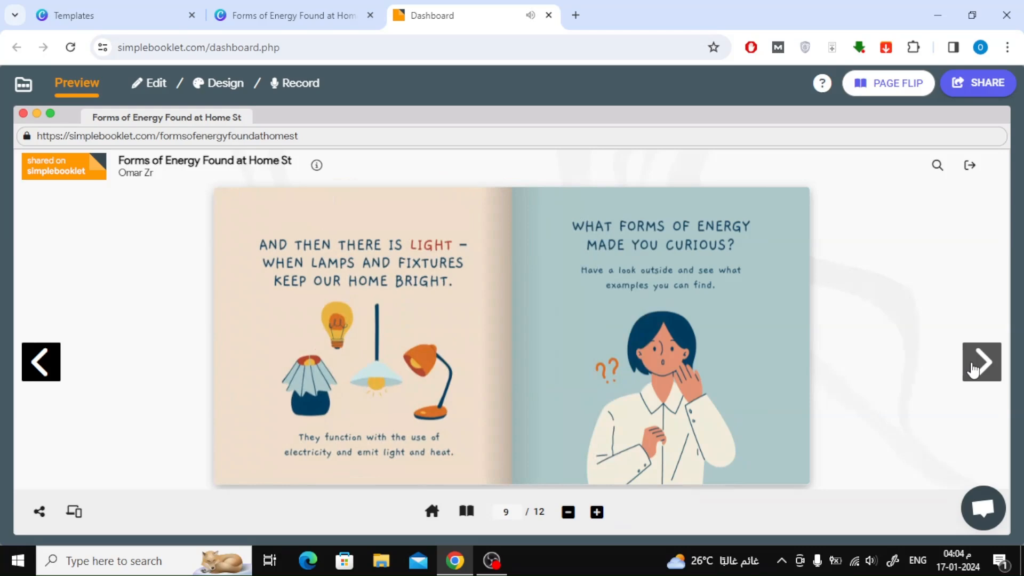
{"action": "left_click", "coordinate": [981, 361]}
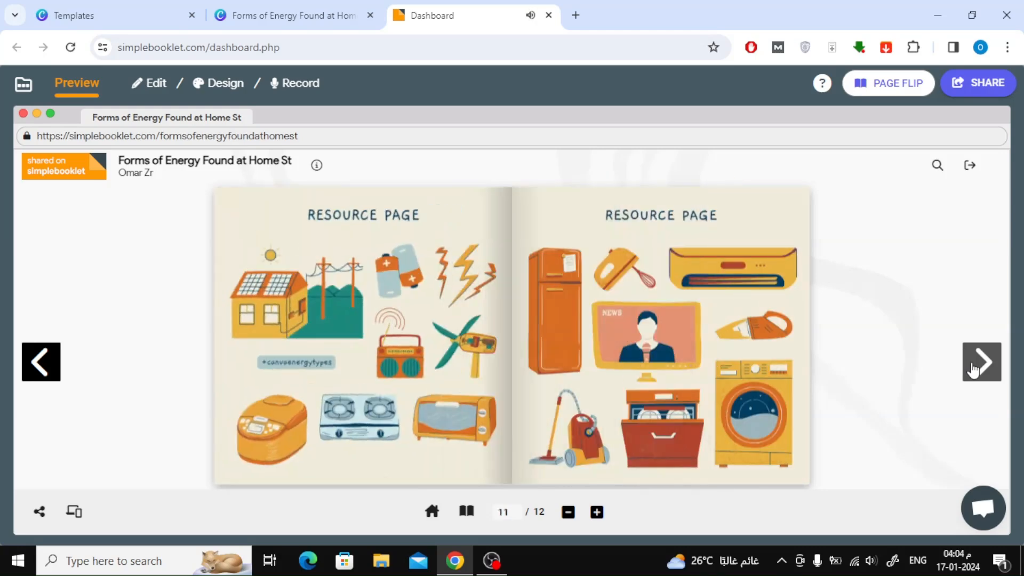
{"action": "left_click", "coordinate": [980, 363]}
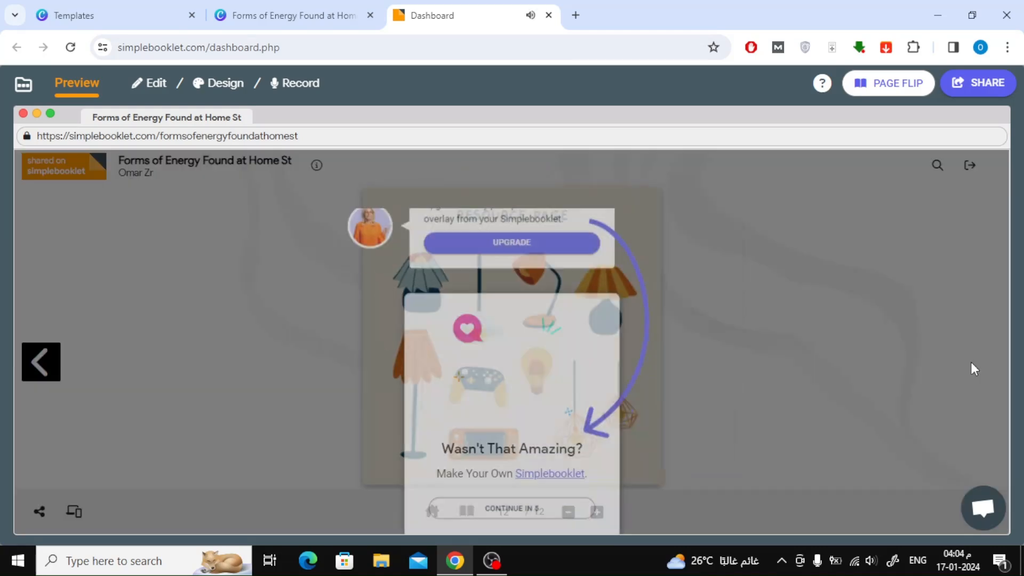
{"action": "left_click", "coordinate": [978, 82]}
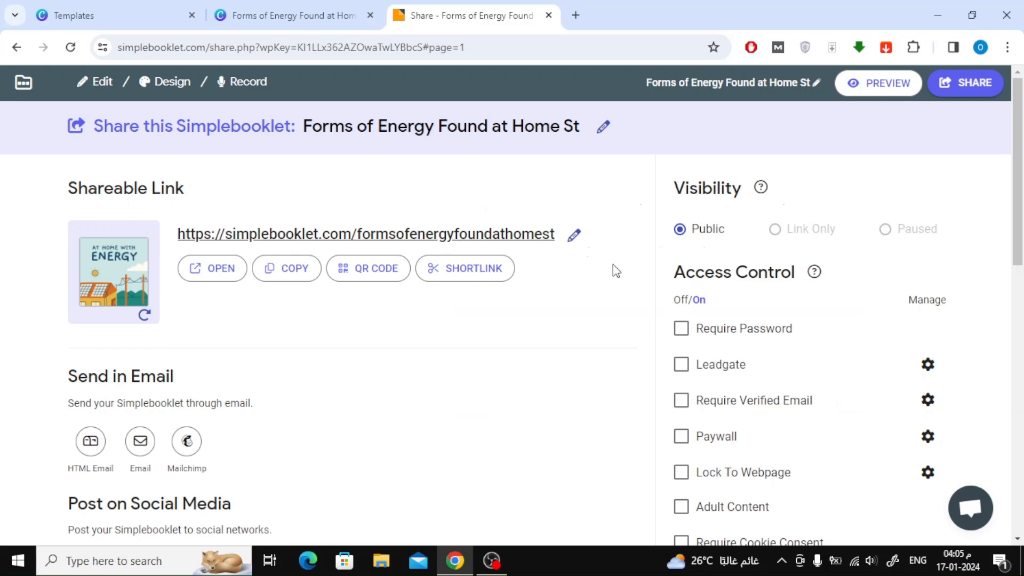
{"action": "scroll", "scroll_direction": "down", "scroll_amount": 3}
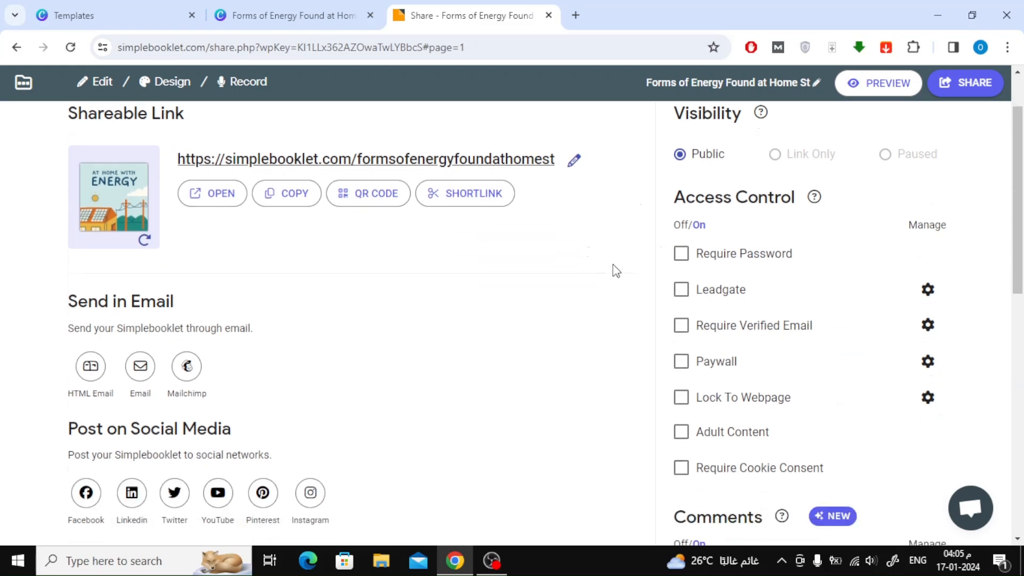
{"action": "scroll", "scroll_direction": "down", "scroll_amount": 3}
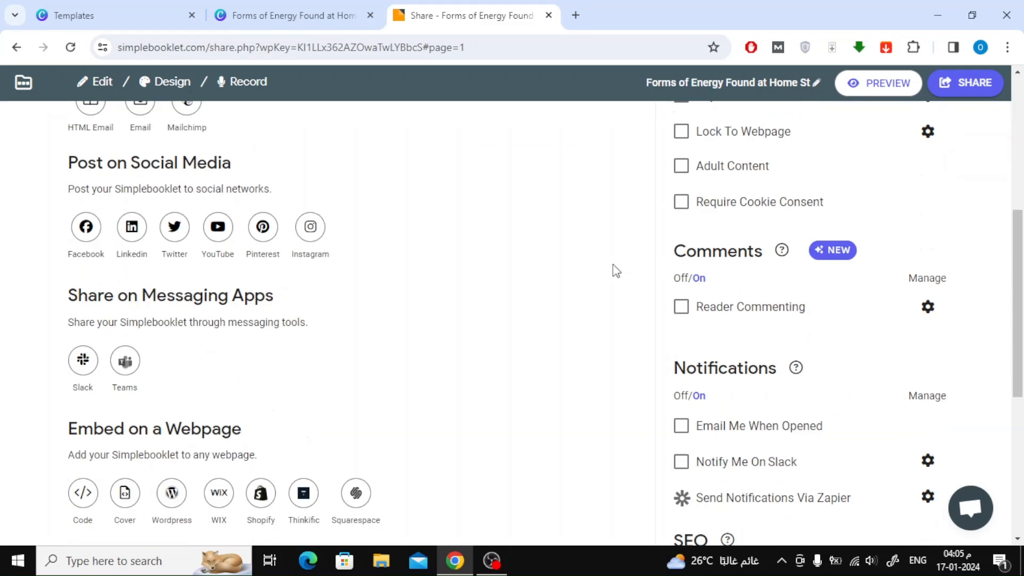
{"action": "scroll", "scroll_direction": "down", "scroll_amount": 3}
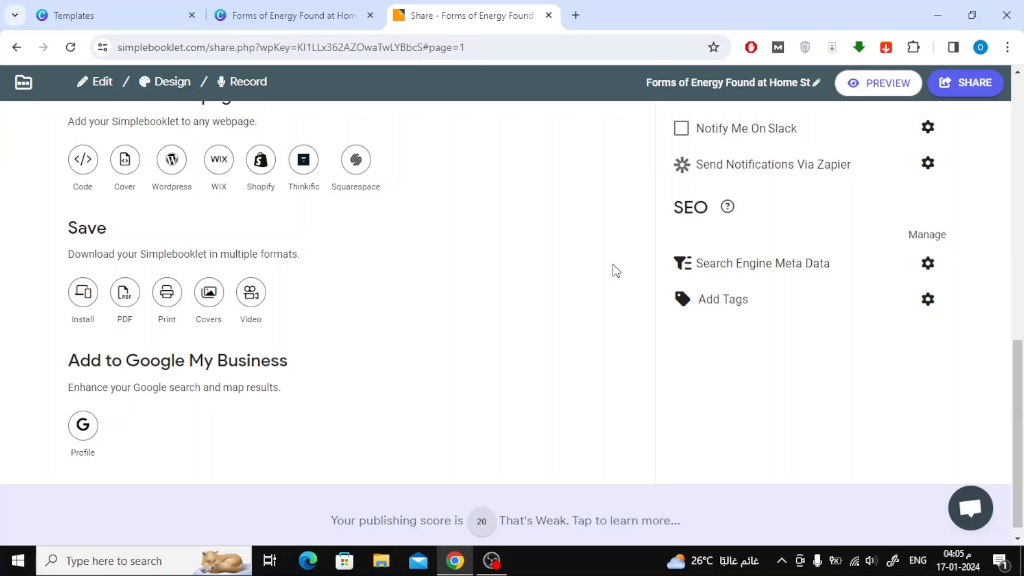
{"action": "scroll", "scroll_direction": "up", "scroll_amount": 3}
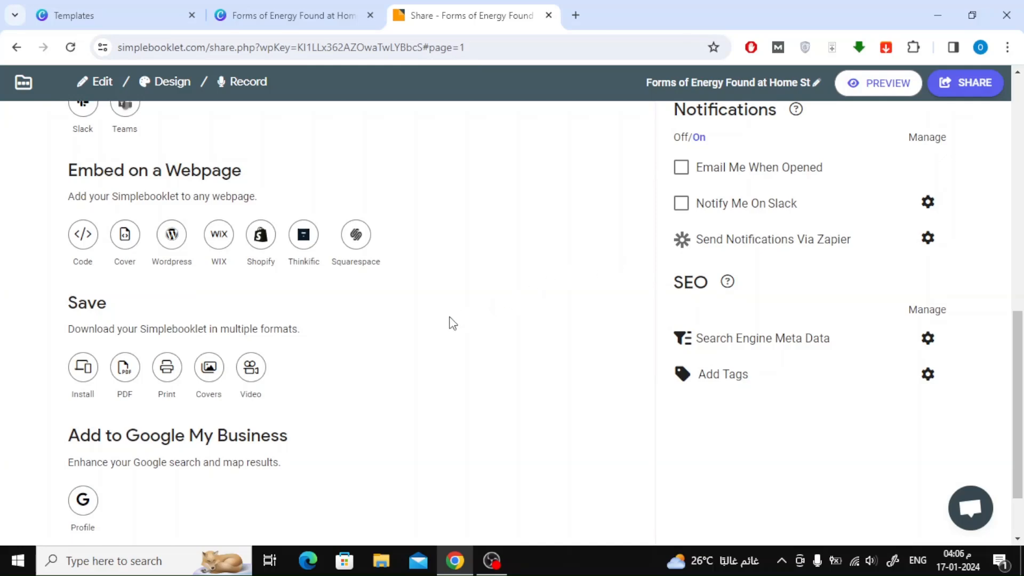
{"action": "scroll", "scroll_direction": "up", "scroll_amount": 3}
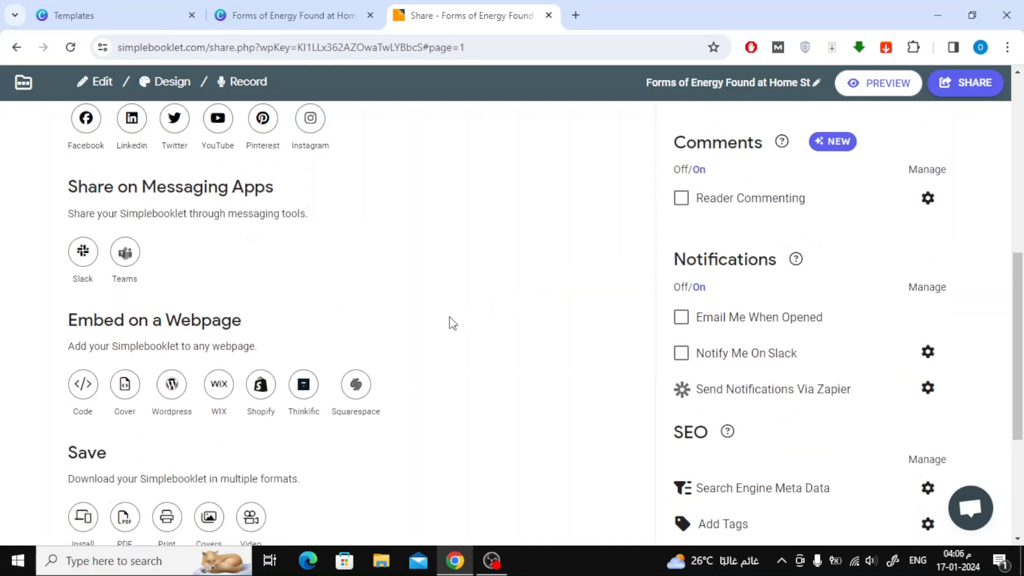
{"action": "scroll", "scroll_direction": "up", "scroll_amount": 3}
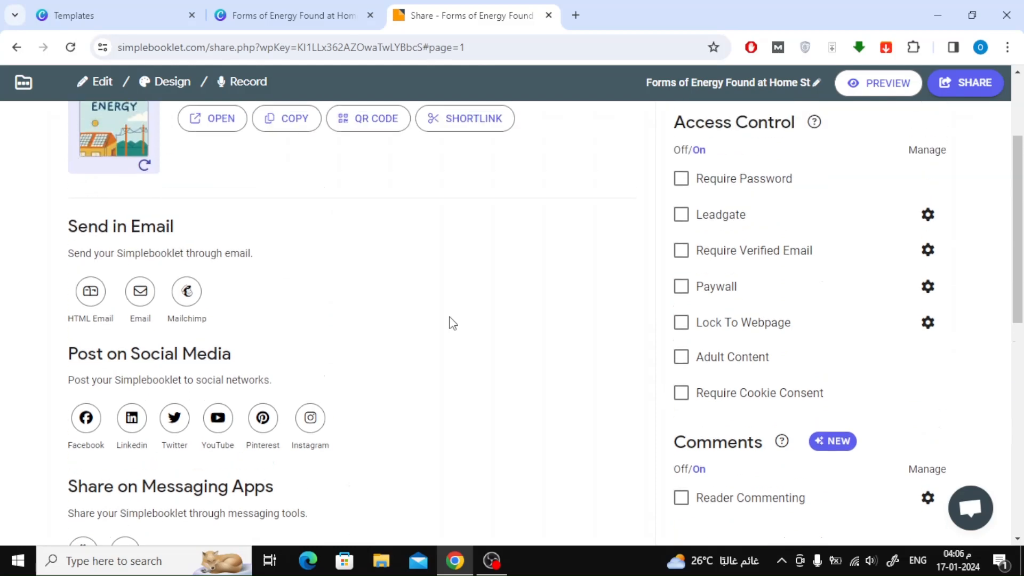
{"action": "scroll", "scroll_direction": "up", "scroll_amount": 3}
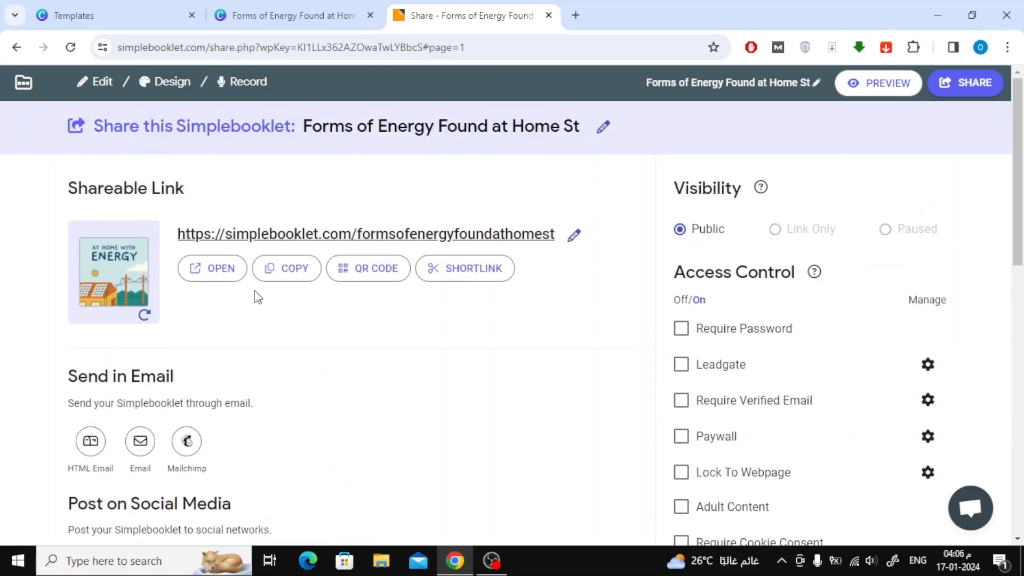
Open the public flipbook from its shareable link and page forward to page 9 of 12.
{"action": "left_click", "coordinate": [211, 267]}
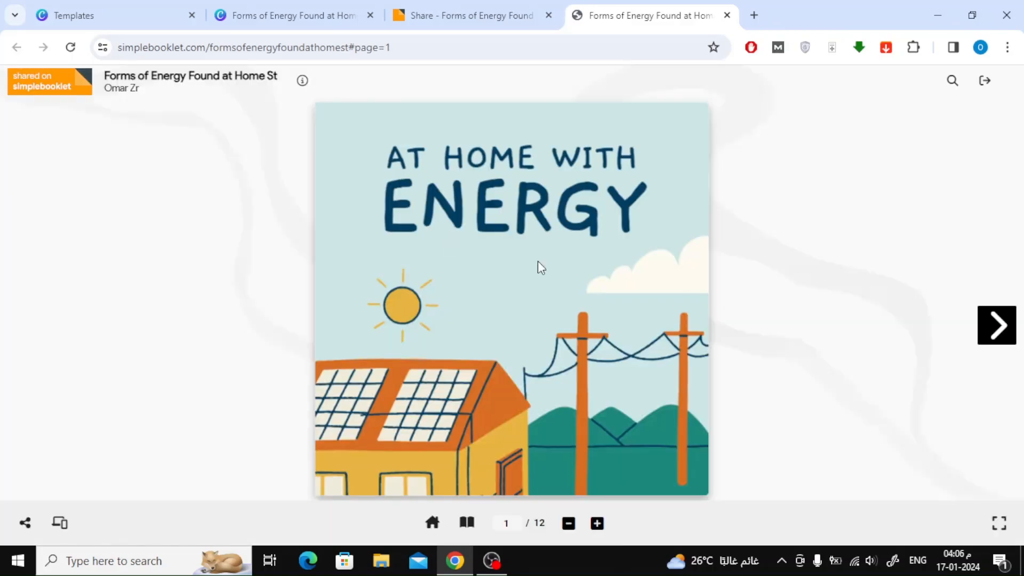
{"action": "left_click", "coordinate": [996, 325]}
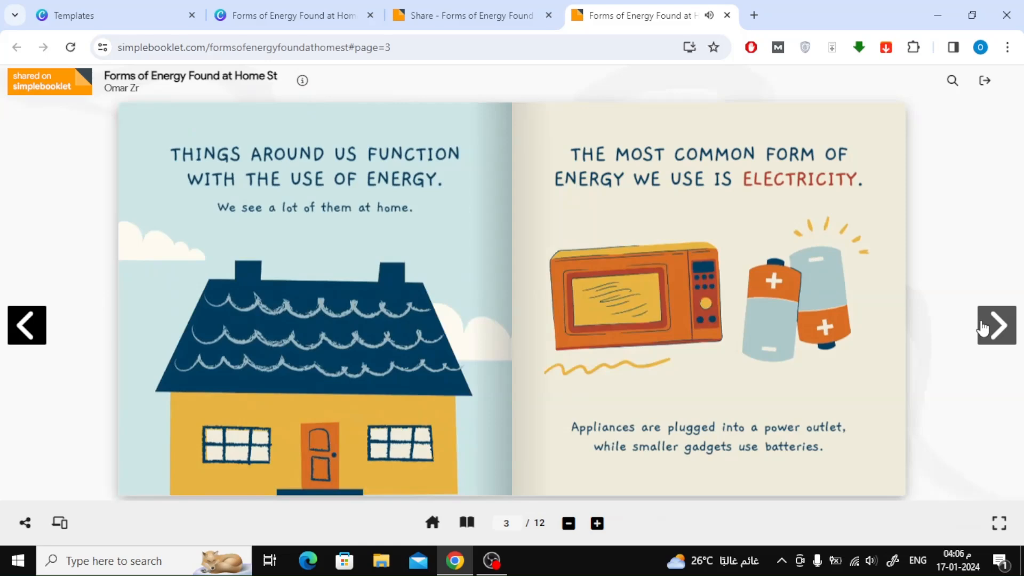
{"action": "left_click", "coordinate": [995, 325]}
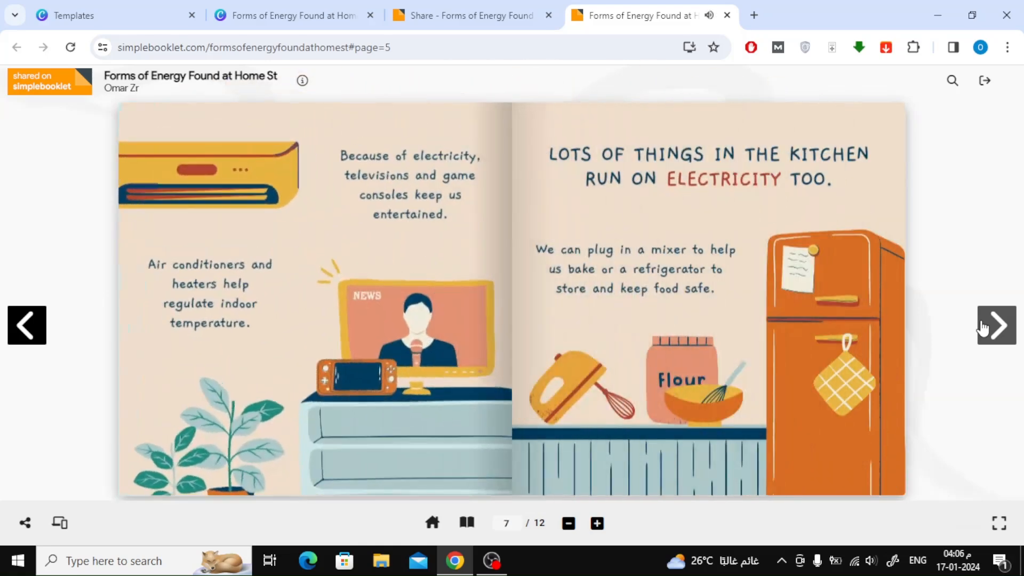
{"action": "left_click", "coordinate": [995, 325]}
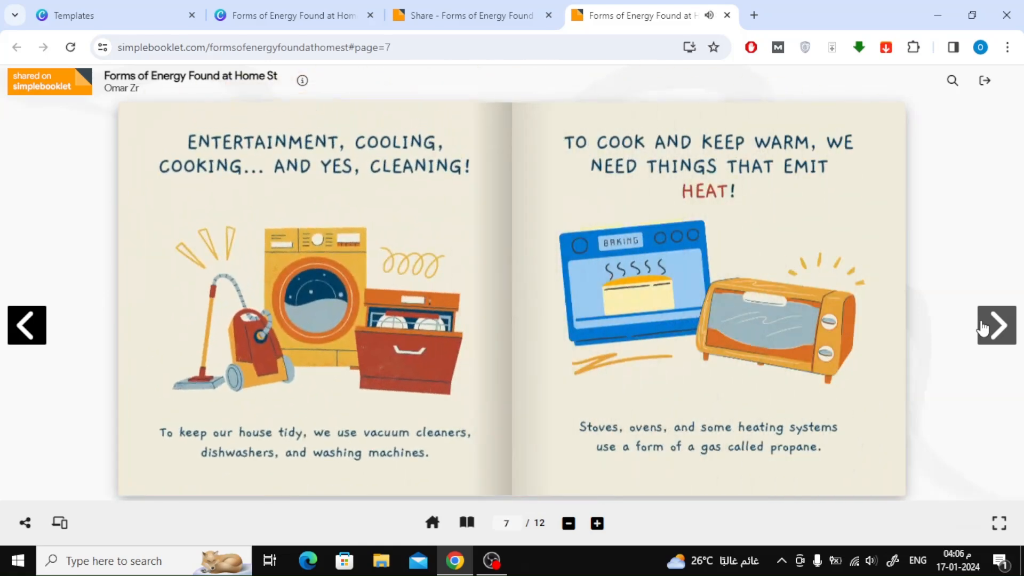
{"action": "left_click", "coordinate": [995, 325]}
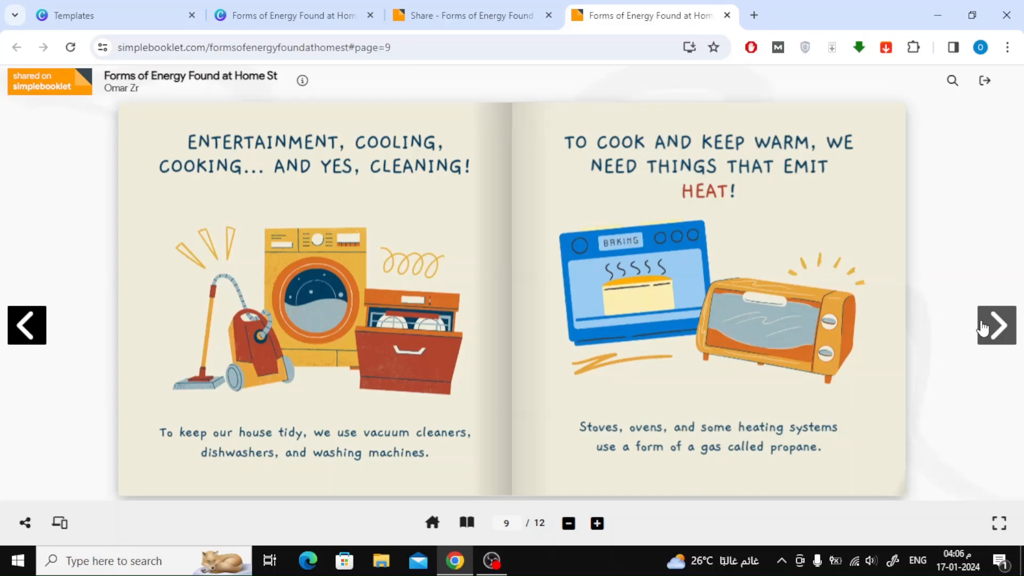